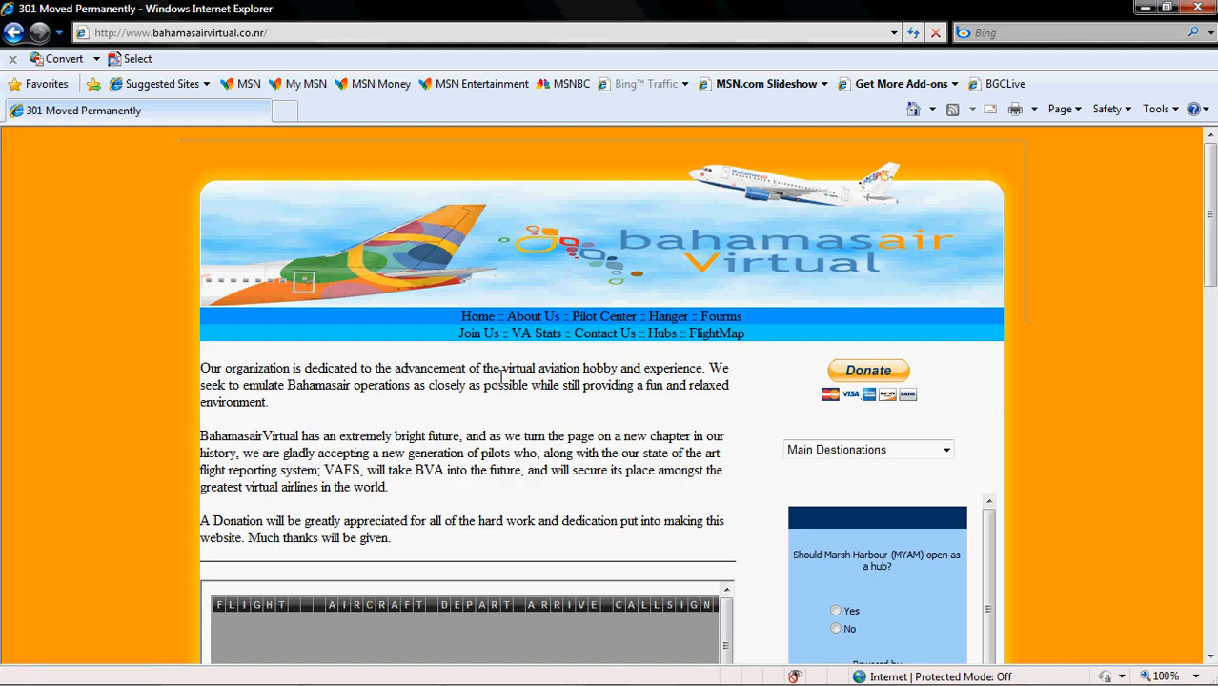
mouse_move(481, 303)
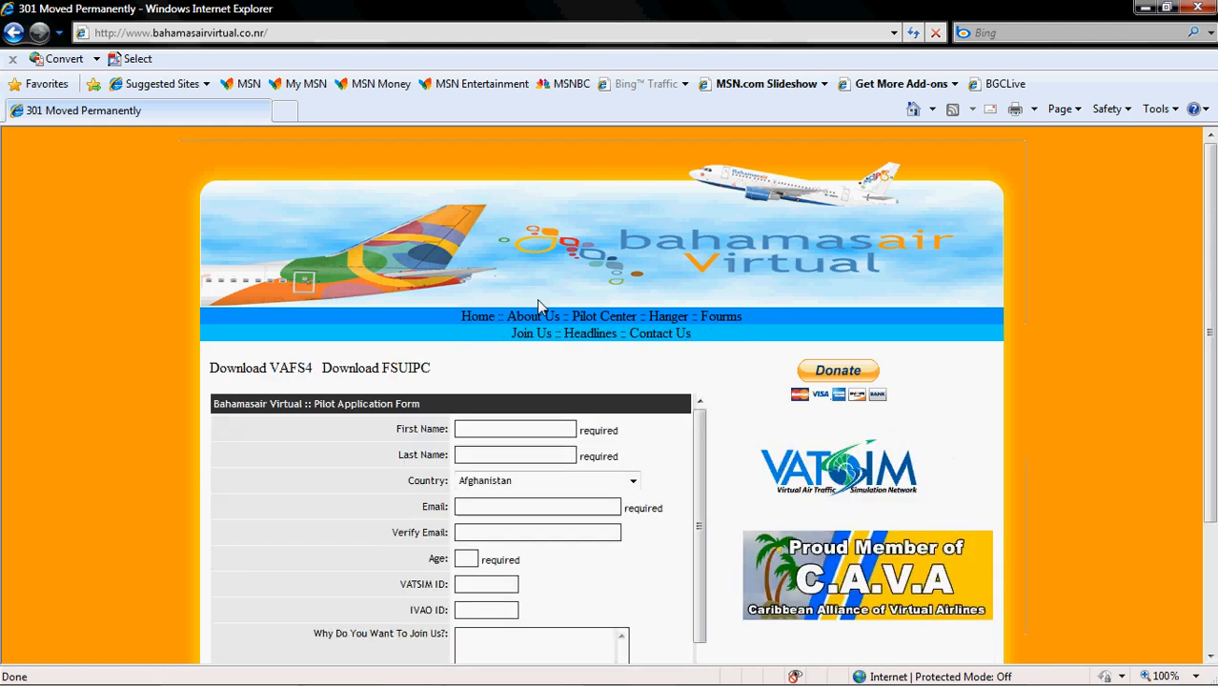
mouse_move(358, 394)
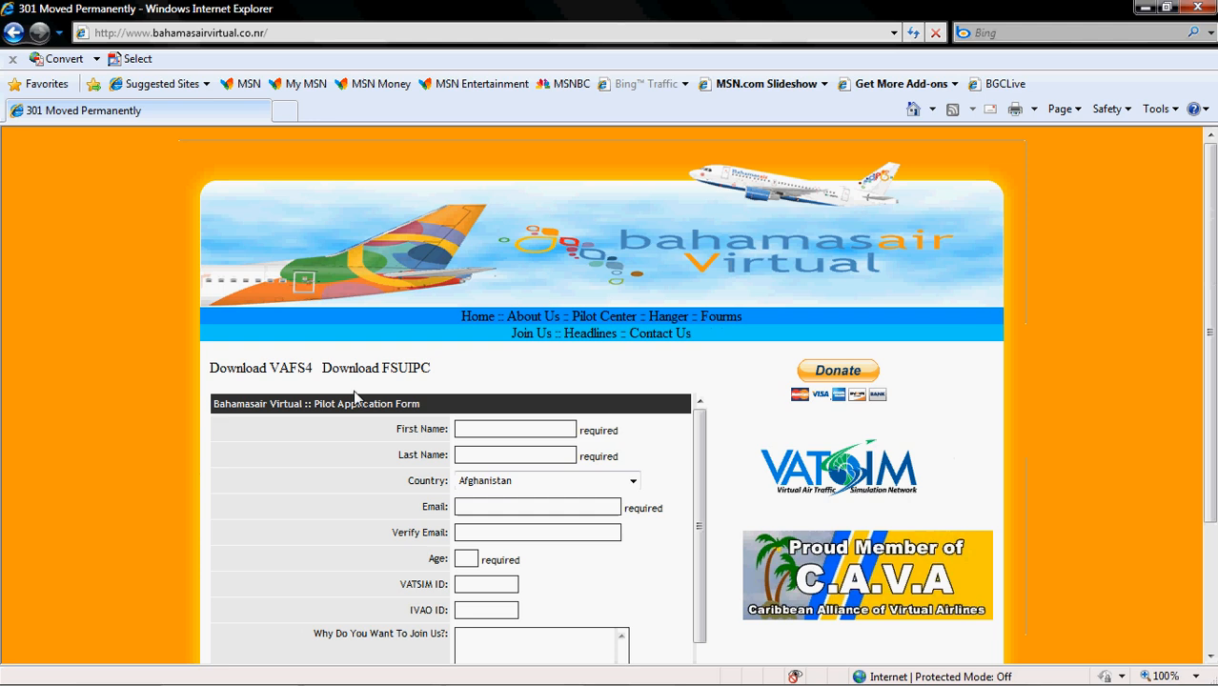
mouse_move(406, 389)
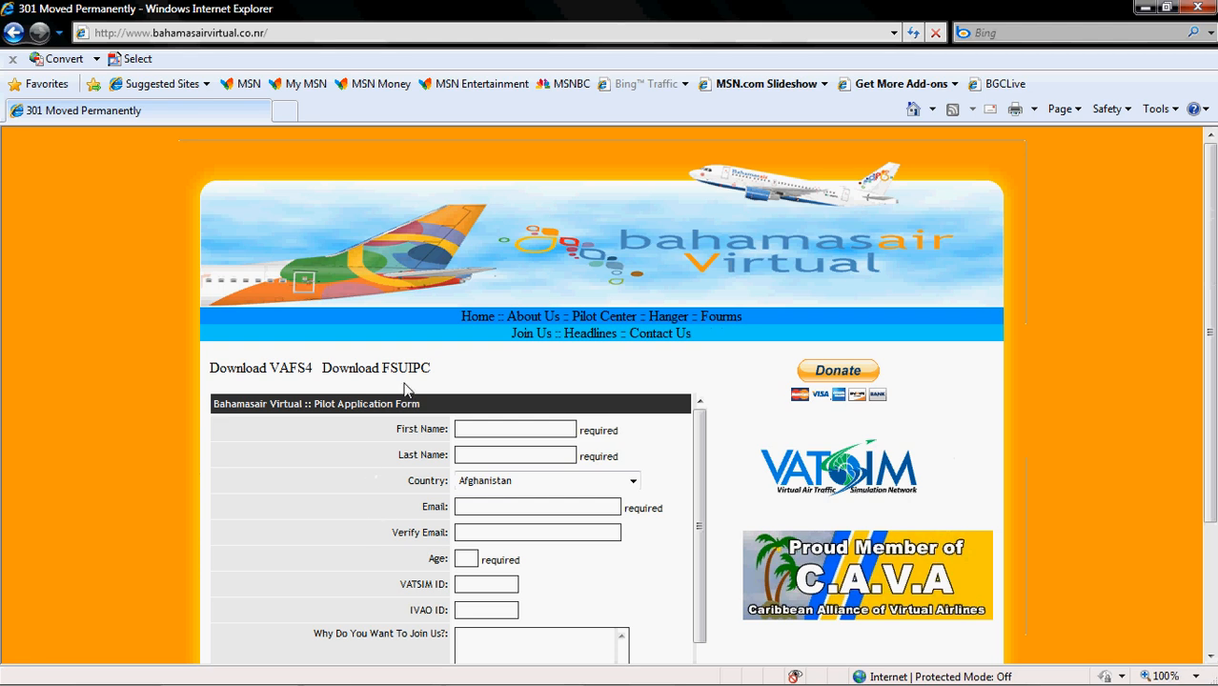
mouse_move(376, 368)
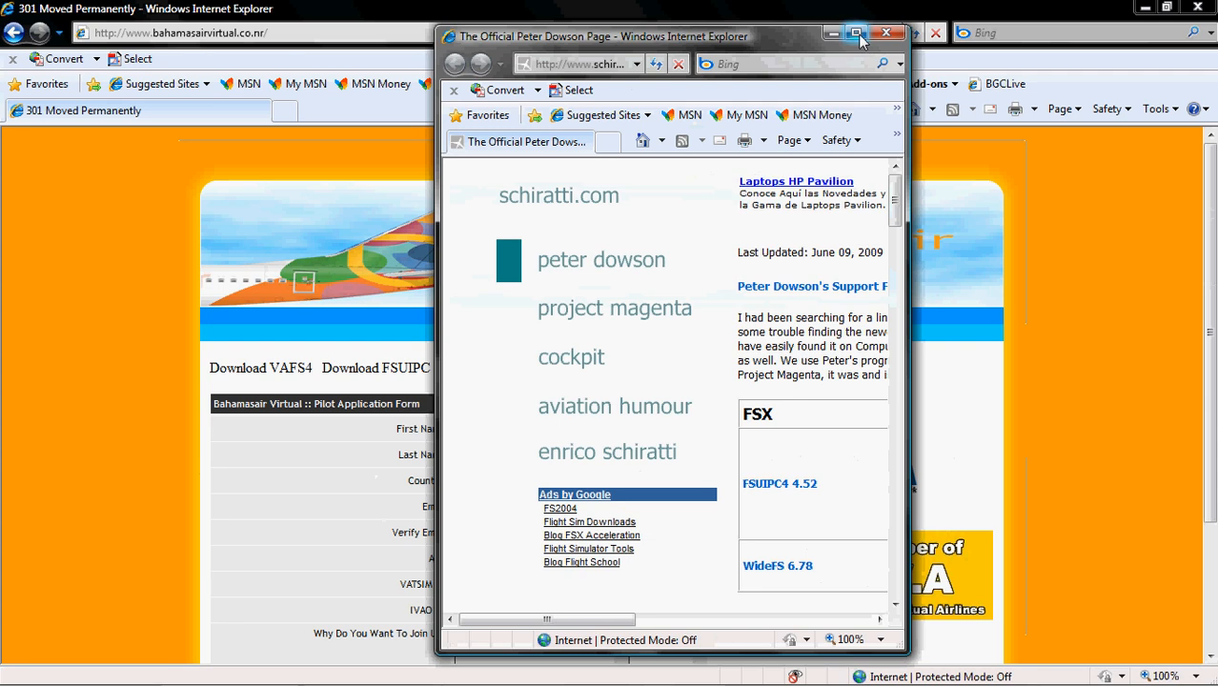
Maximize the download site and start the FSUIPC 3.90 download from the FS2004 table
left_click(856, 34)
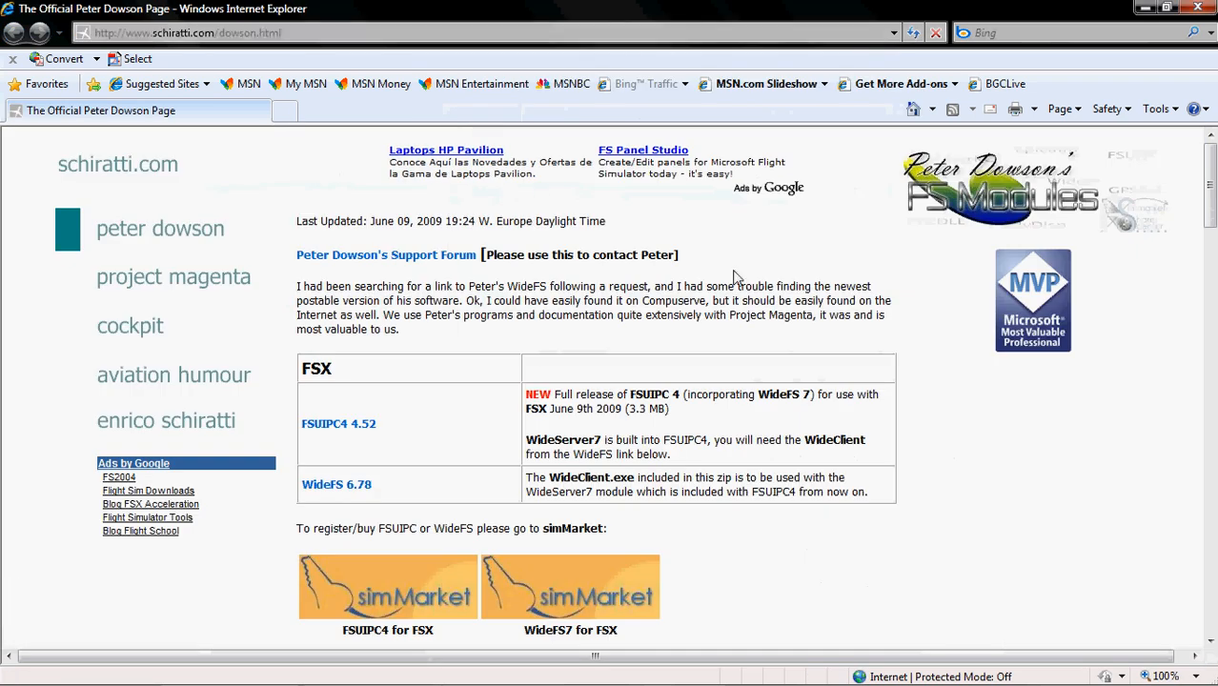
mouse_move(510, 404)
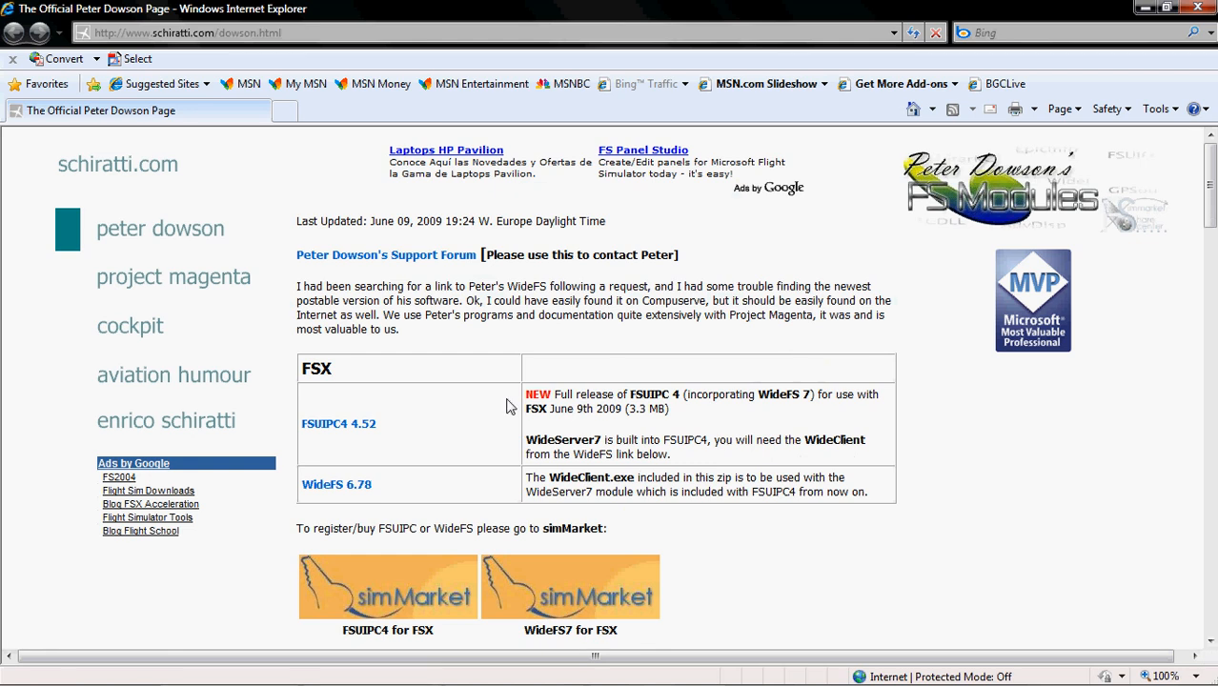
mouse_move(345, 459)
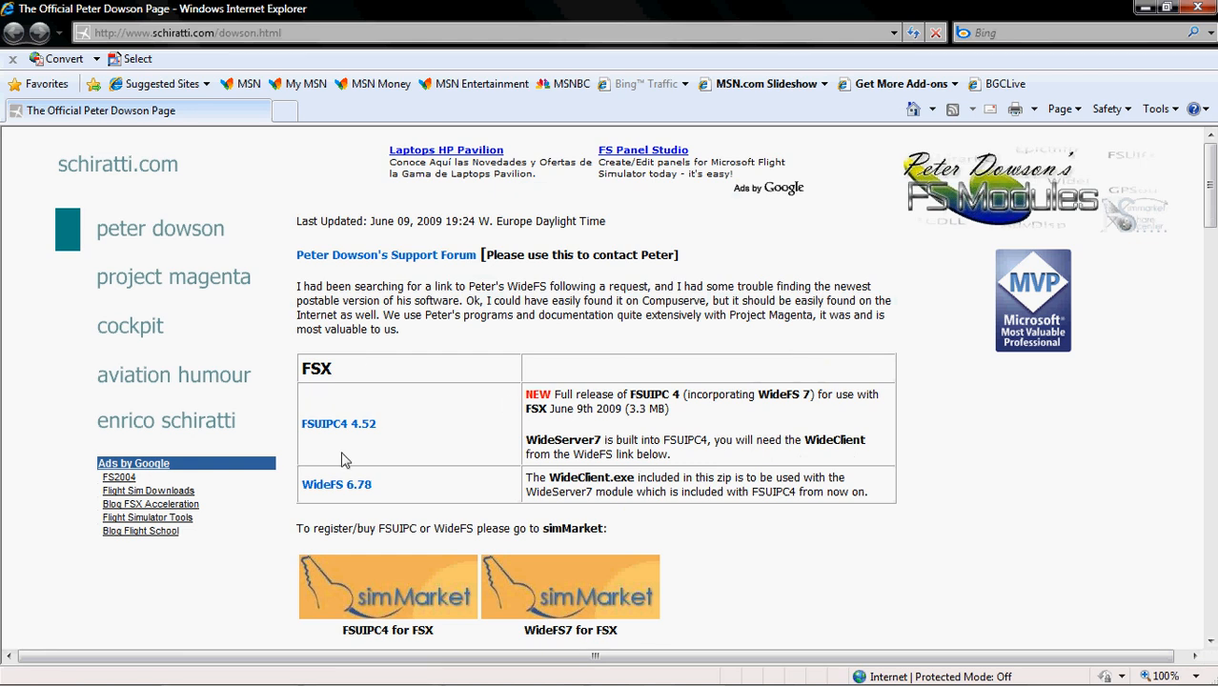
mouse_move(333, 448)
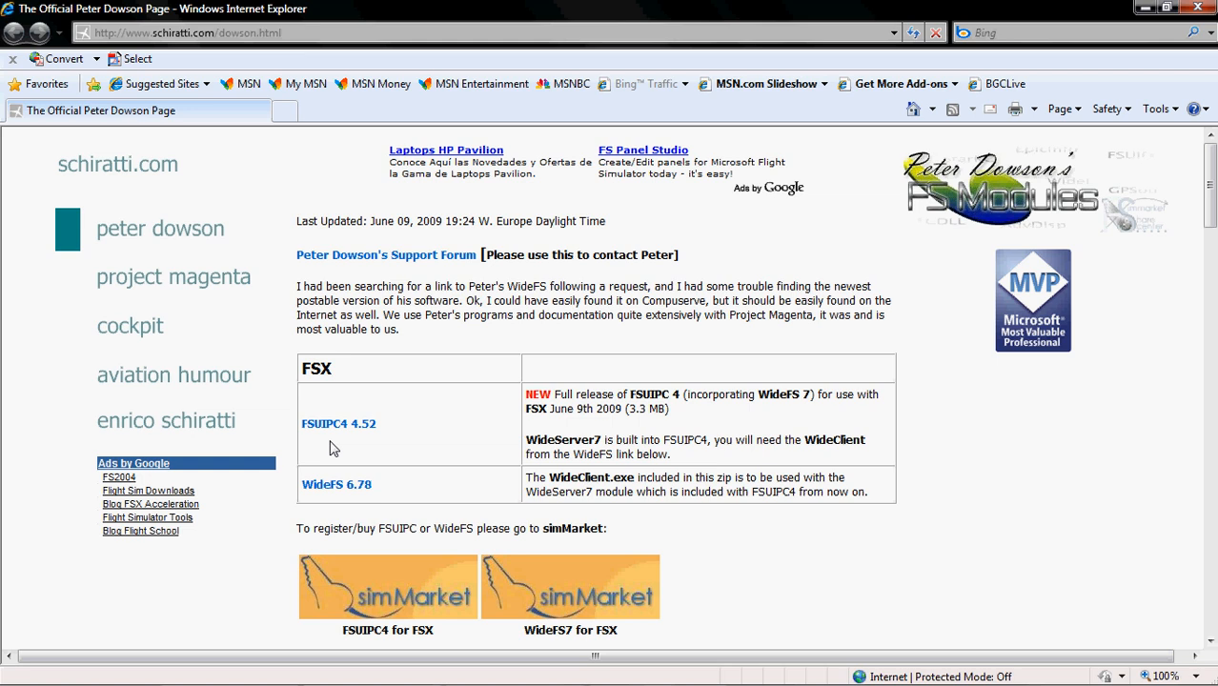
mouse_move(347, 450)
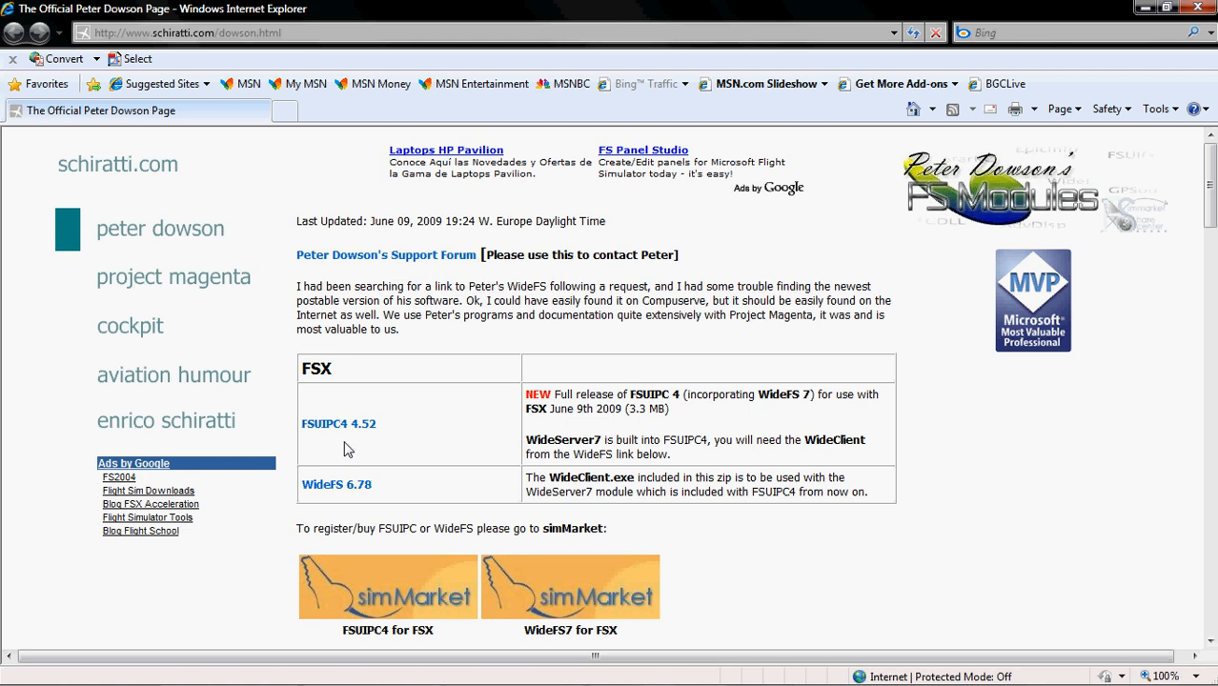
mouse_move(728, 393)
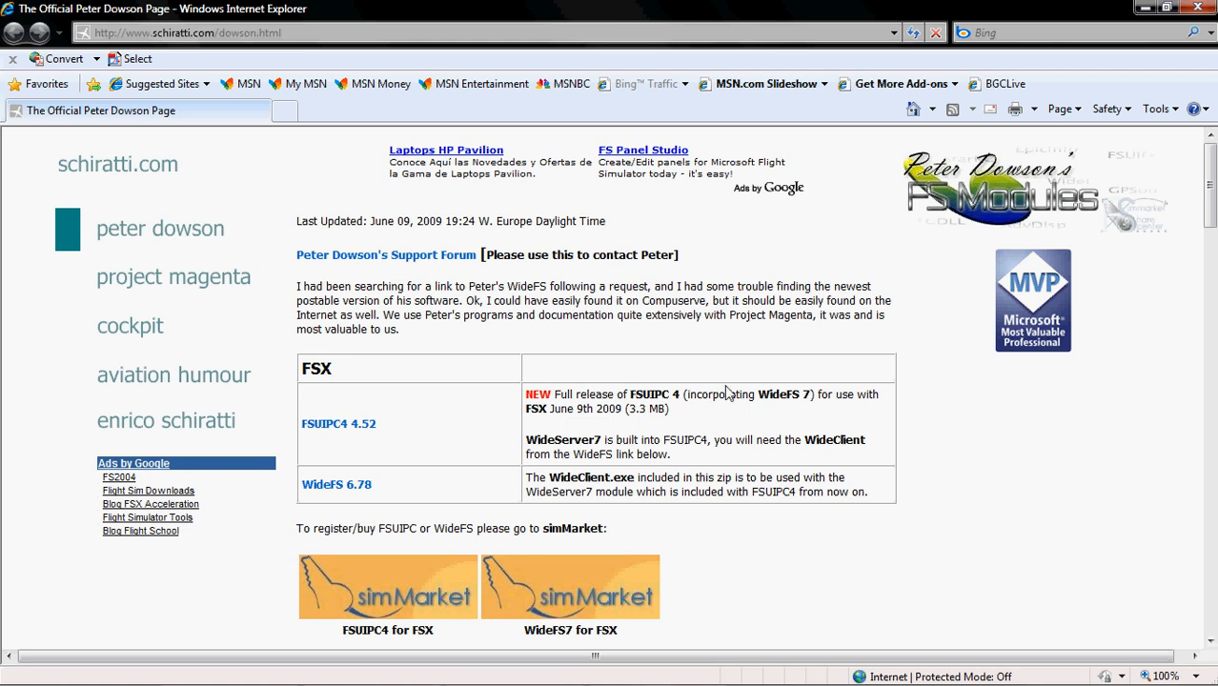
scroll("down", 3)
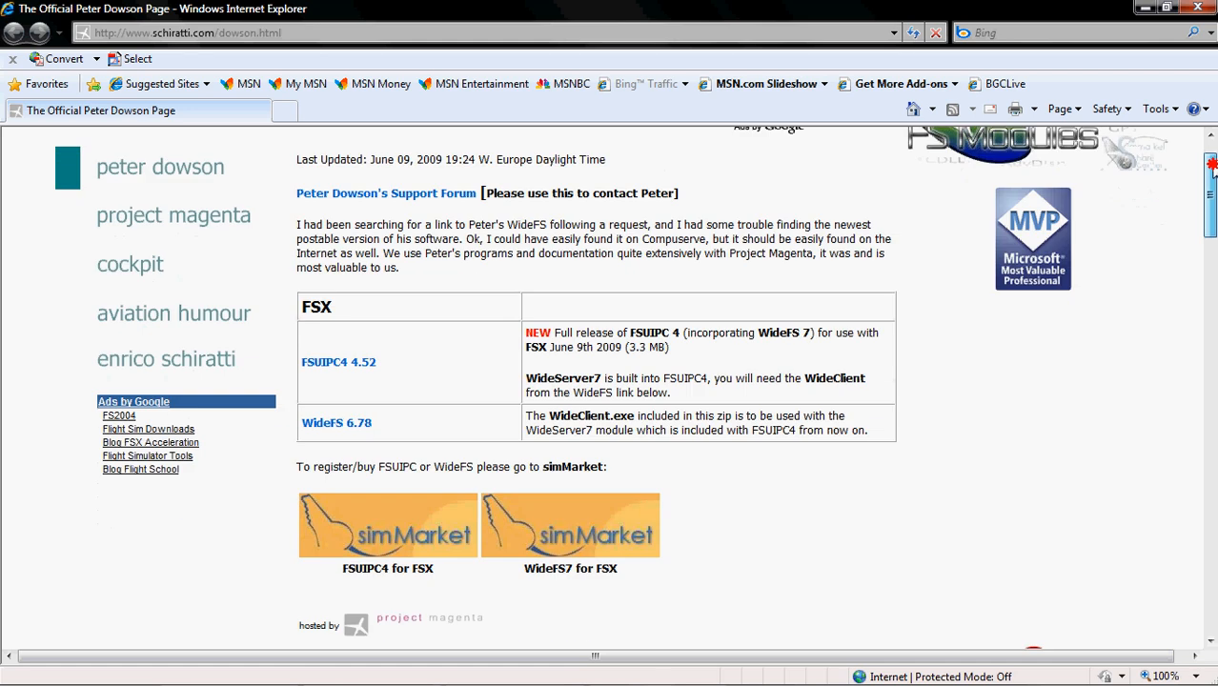
scroll("down", 3)
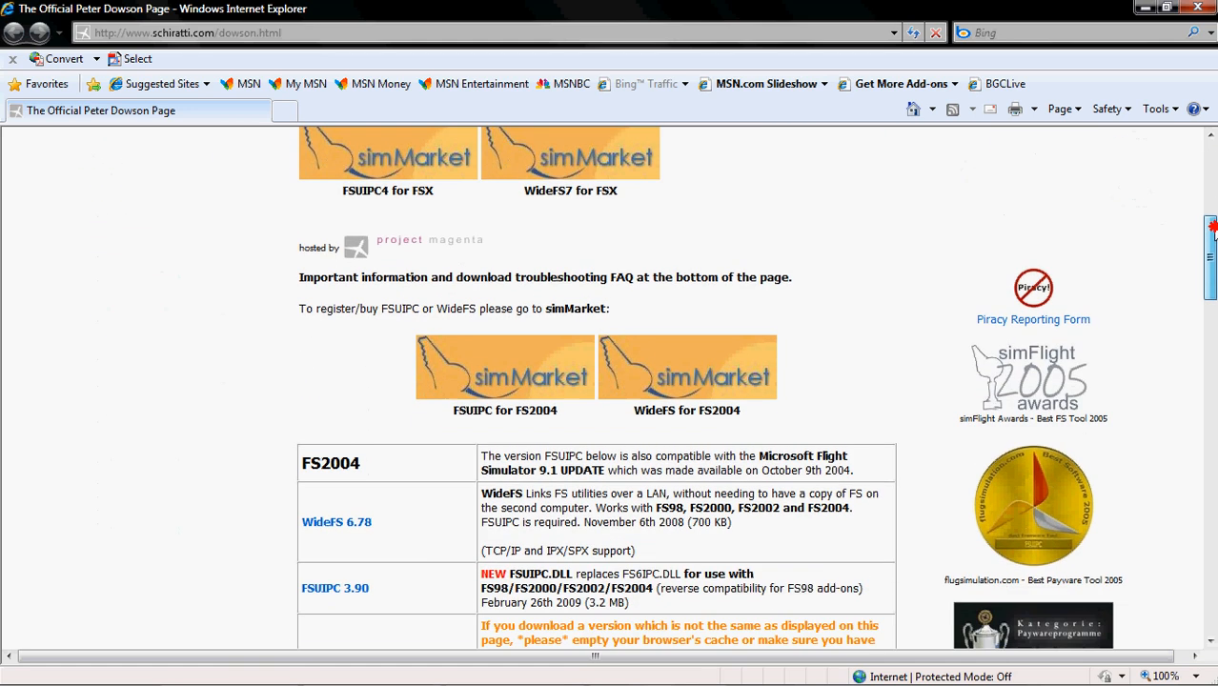
scroll("down", 3)
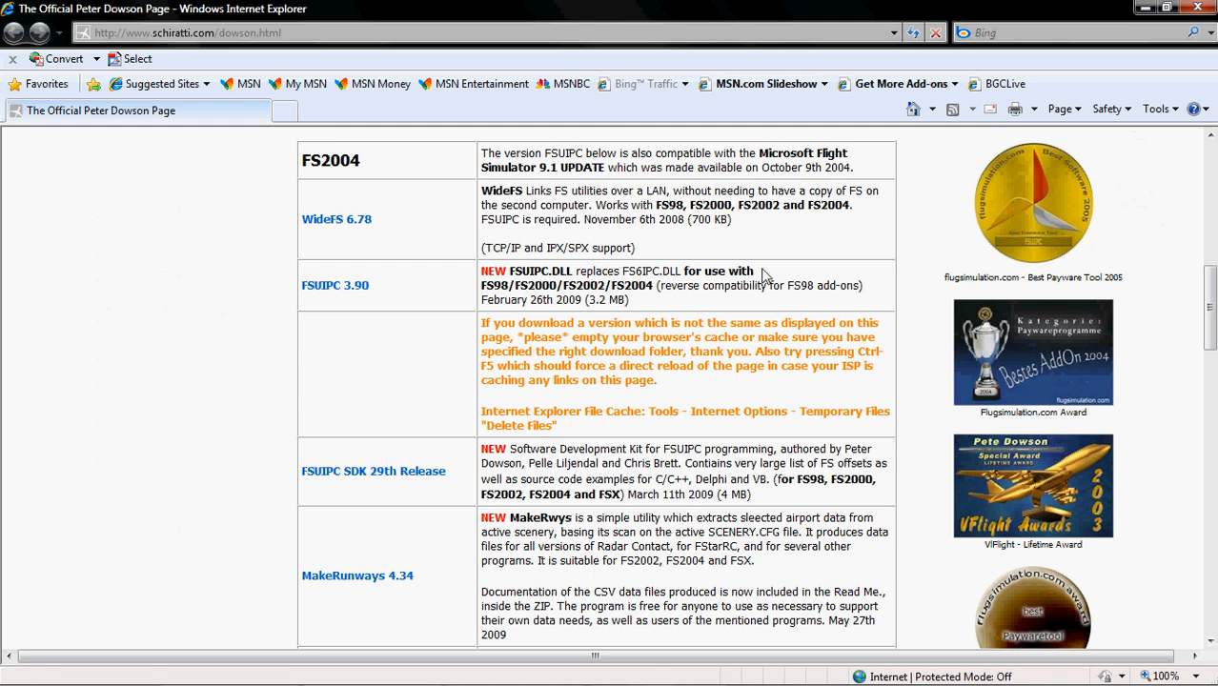
mouse_move(343, 340)
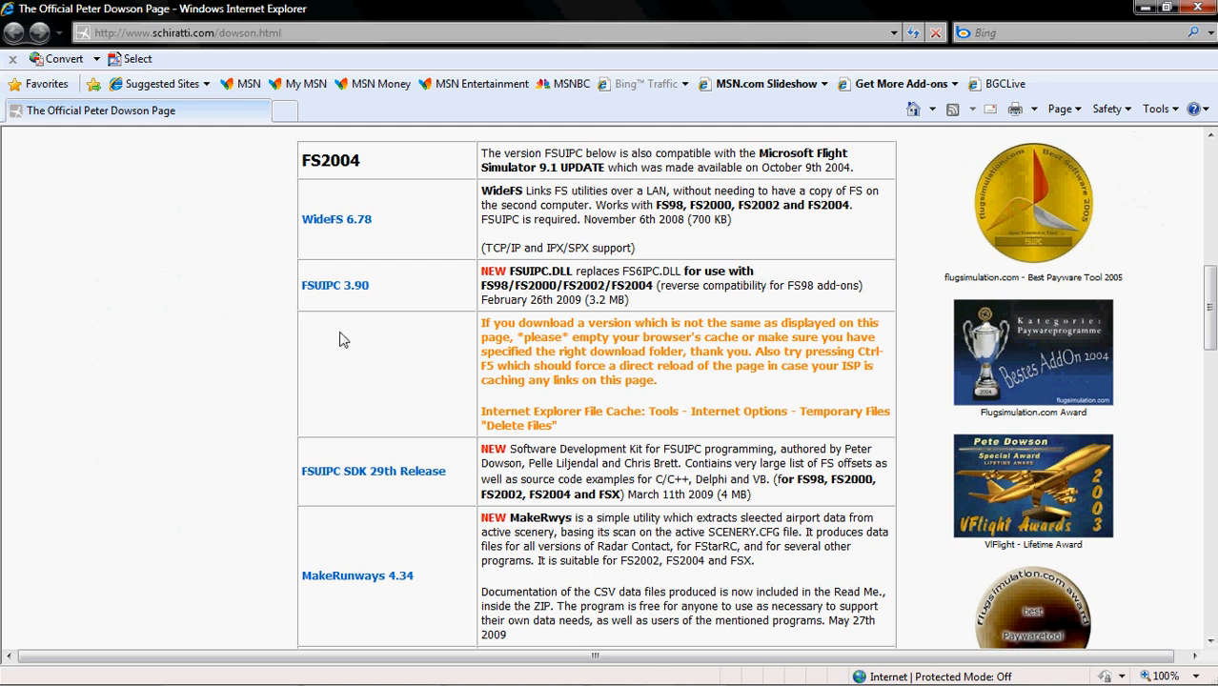
mouse_move(324, 303)
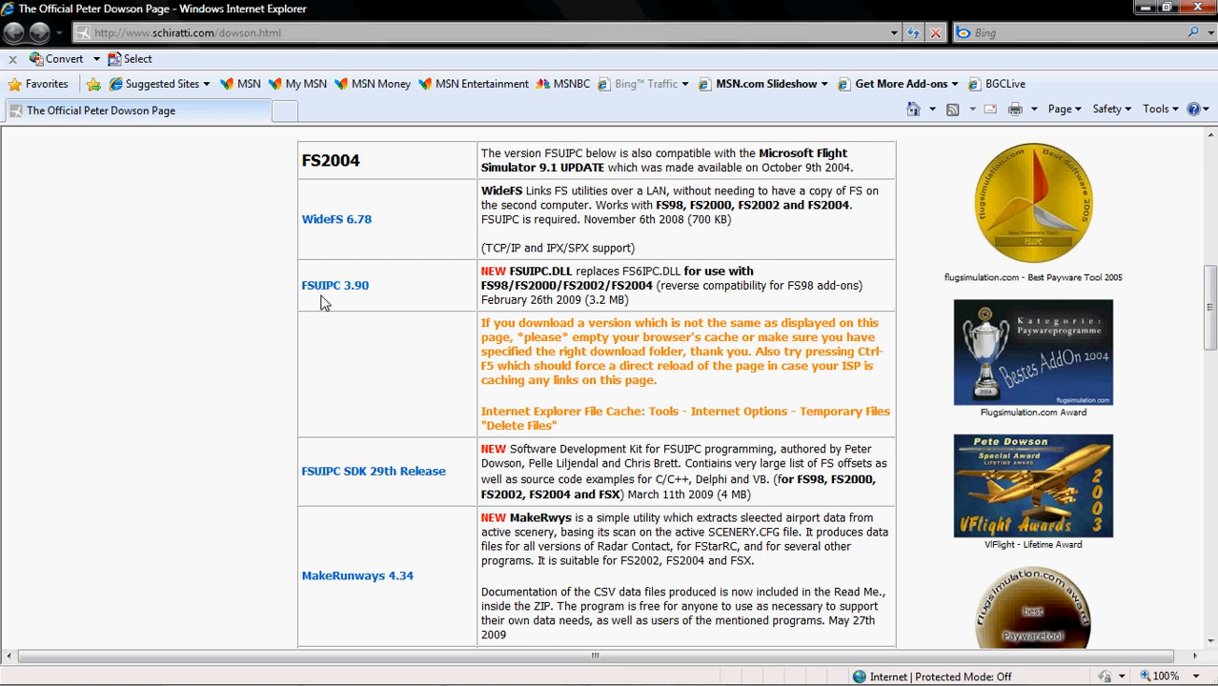
mouse_move(346, 293)
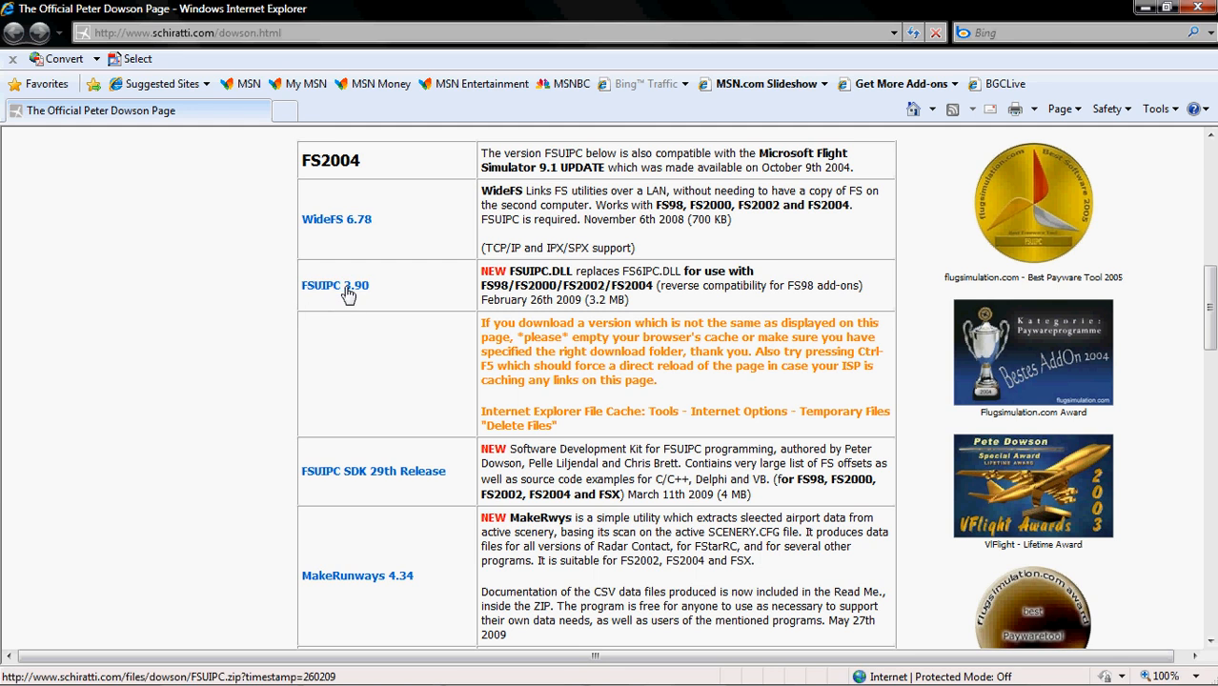
left_click(335, 286)
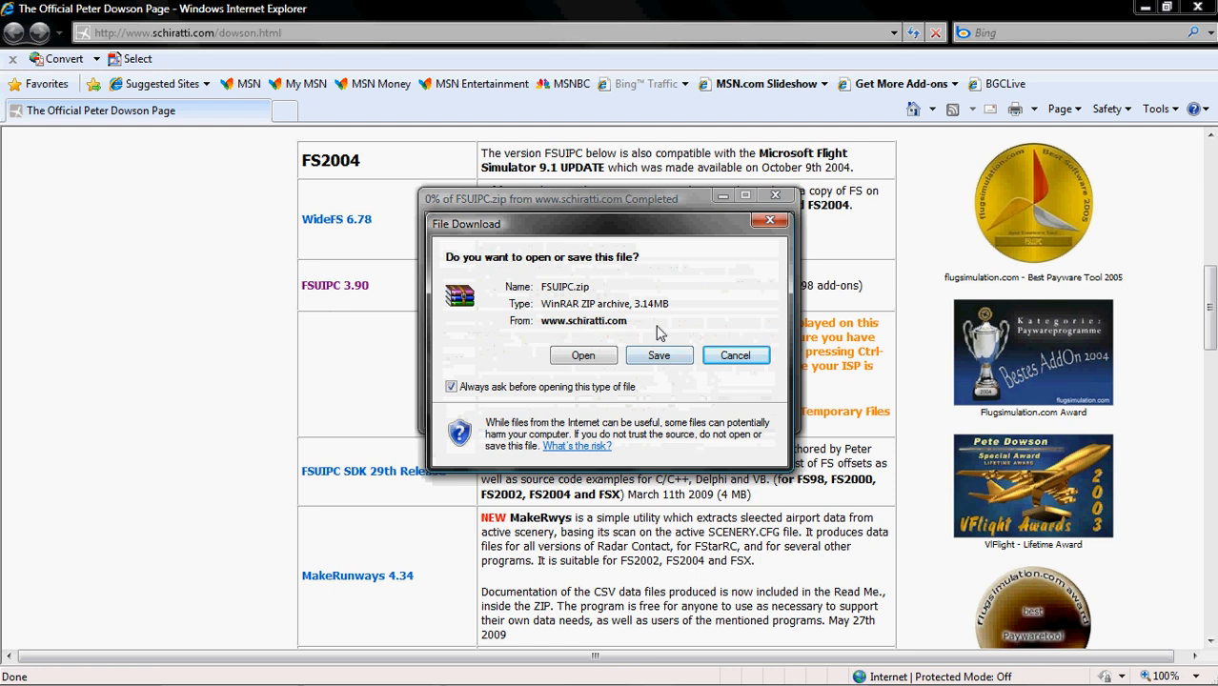
mouse_move(659, 356)
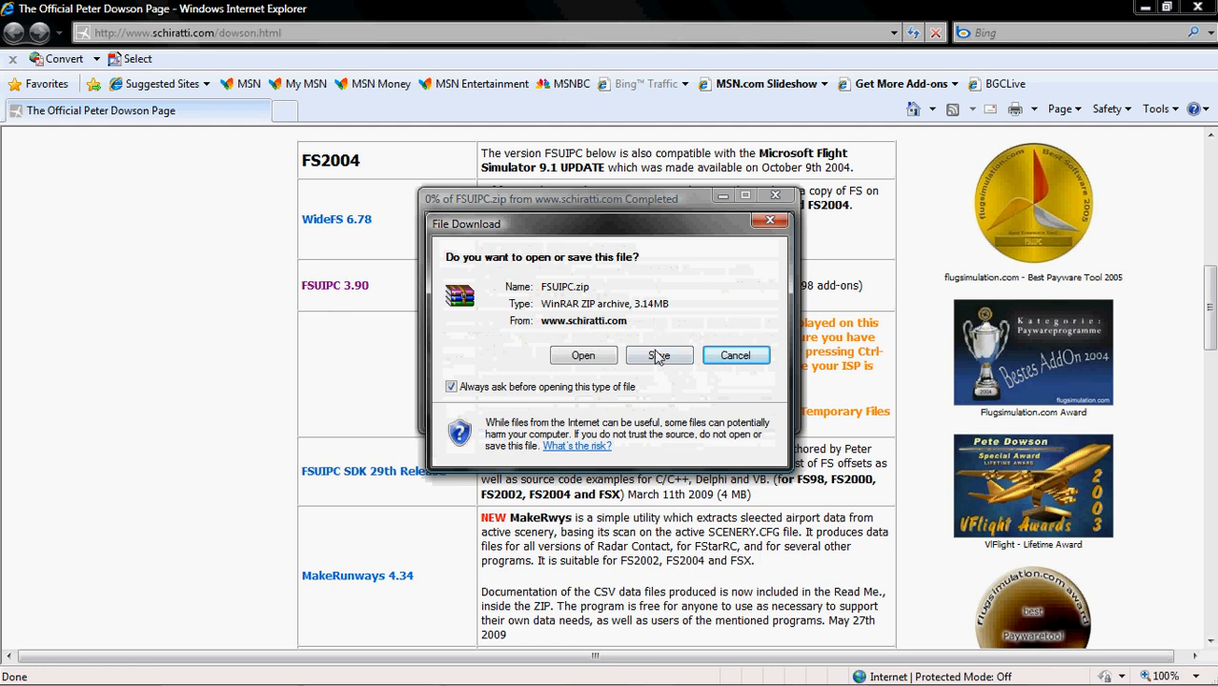
Save FSUIPC.zip to the Desktop, wait for completion and show the finished download's folder
left_click(660, 354)
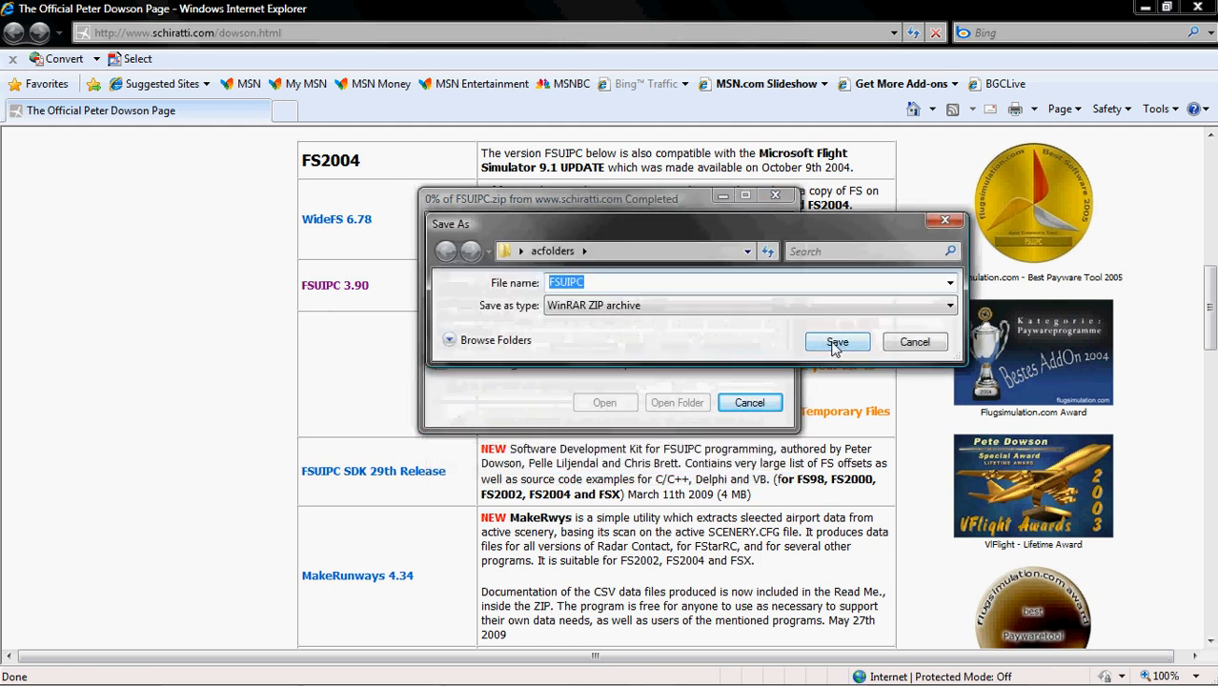
left_click(747, 251)
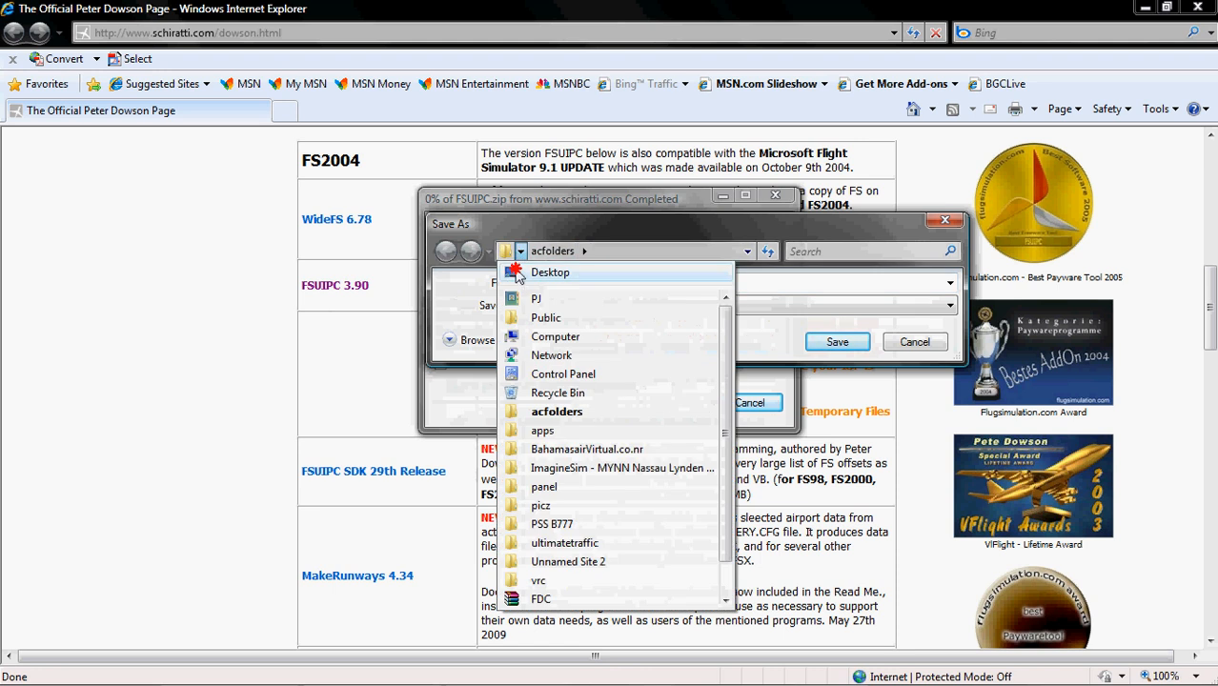
left_click(549, 271)
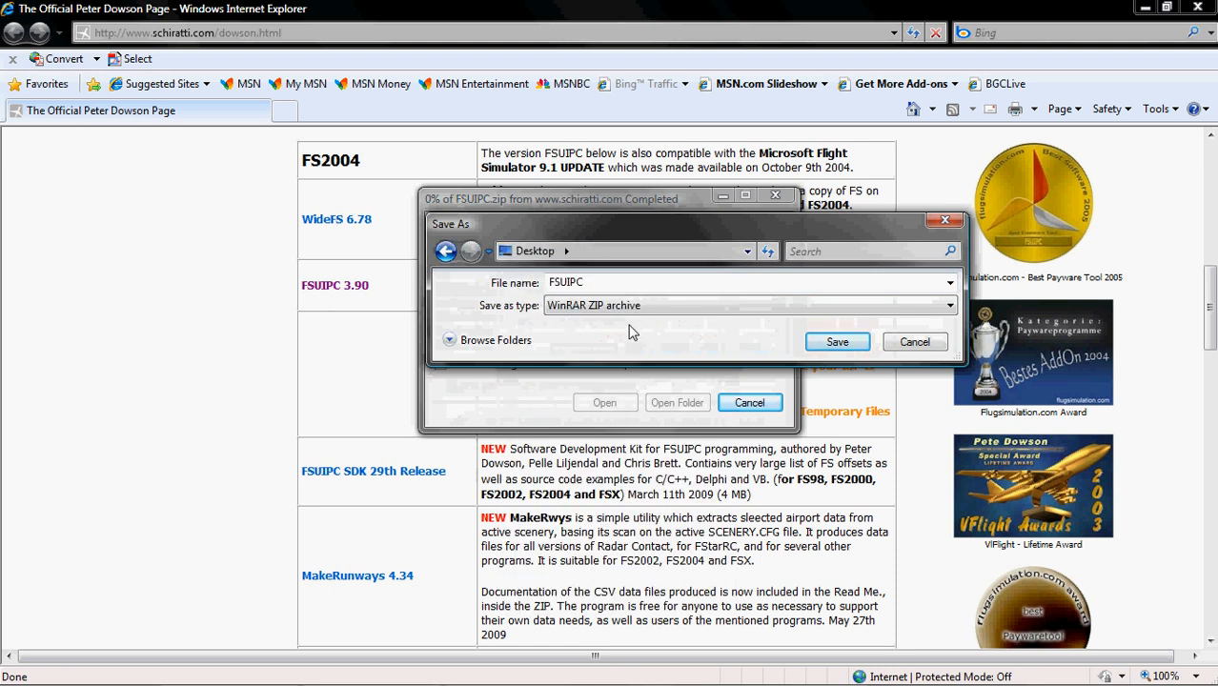
left_click(834, 341)
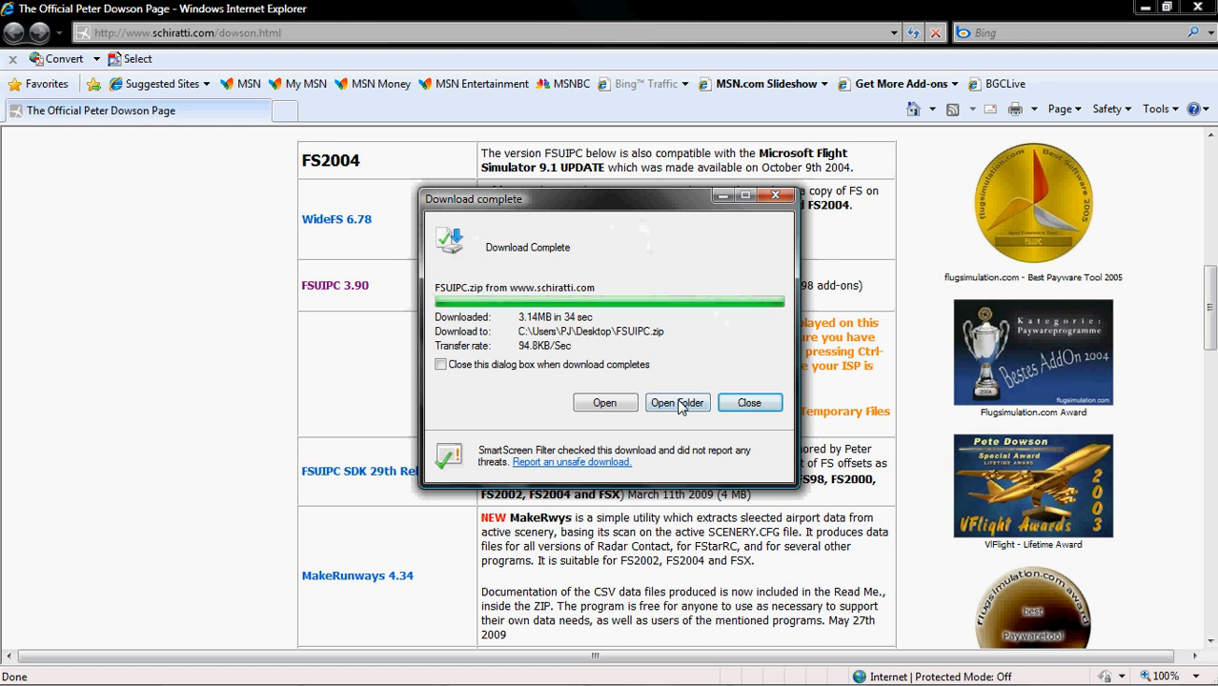
left_click(676, 403)
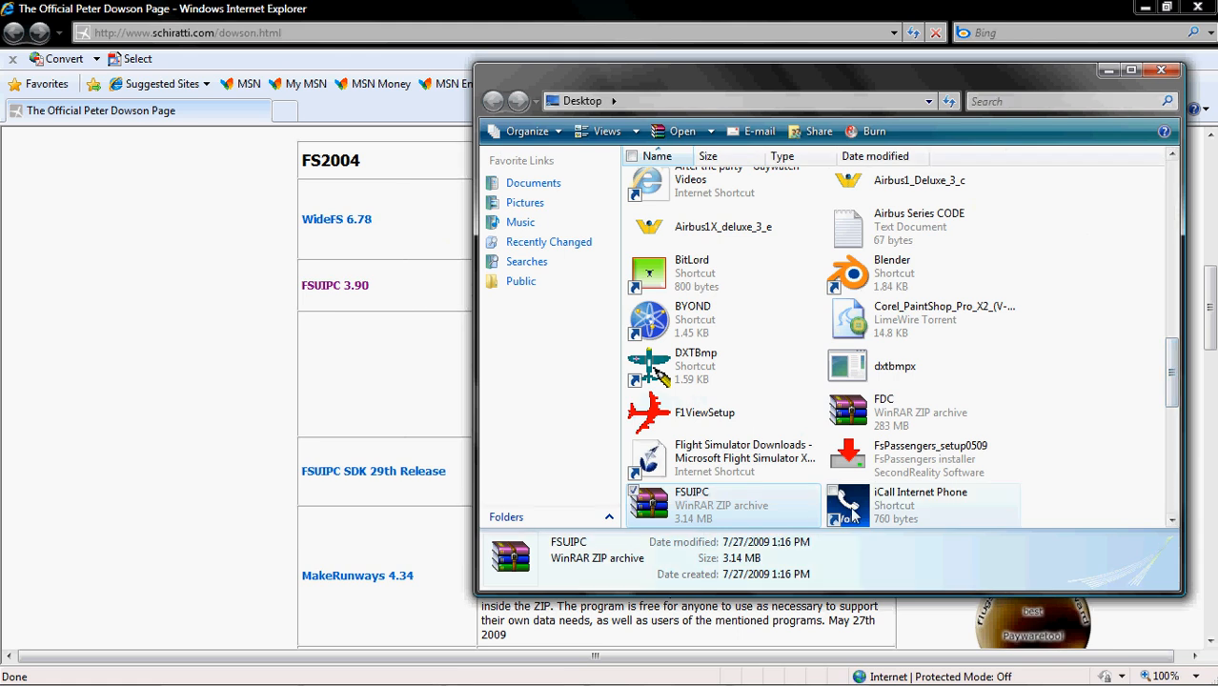
mouse_move(734, 511)
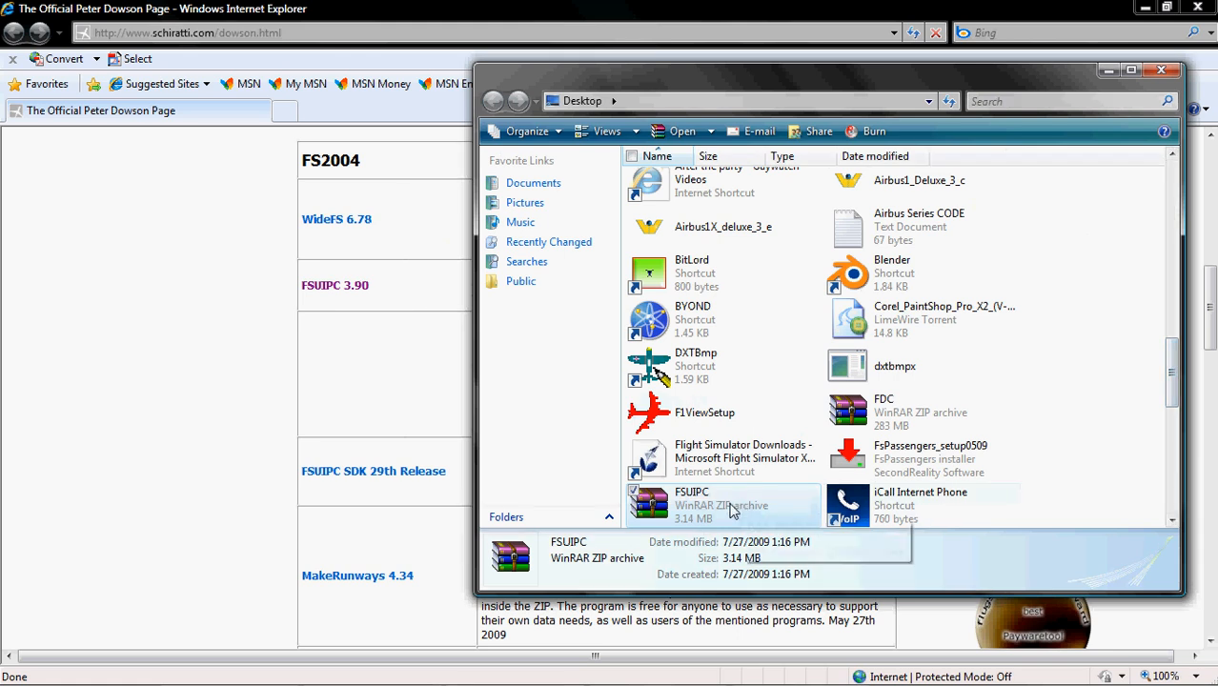
Extract the FSUIPC archive and cut FSUIPC.dll from the extracted FSUIPC folder
right_click(690, 500)
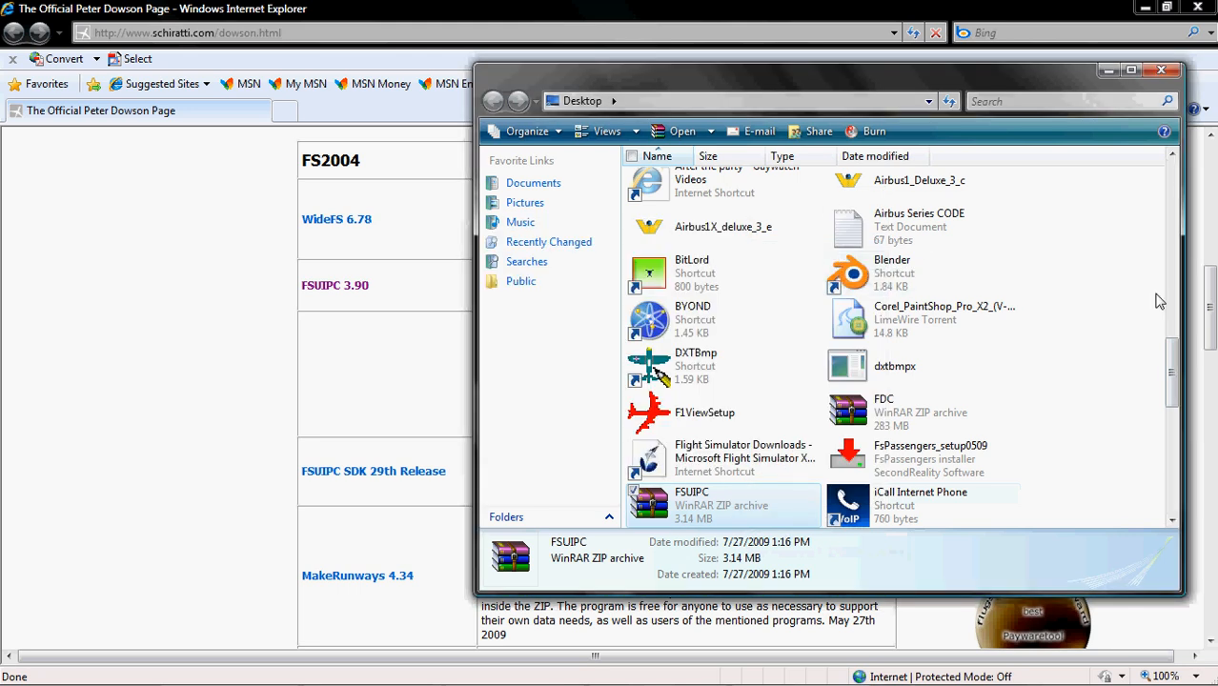
scroll("down", 3)
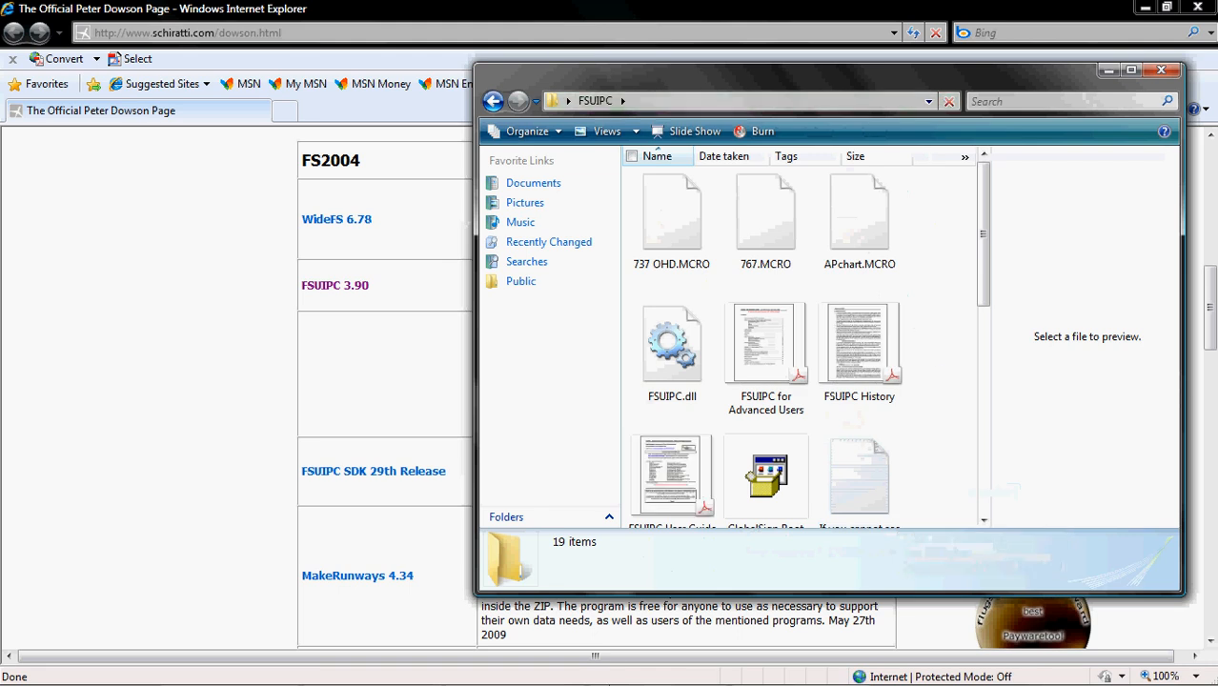
mouse_move(671, 394)
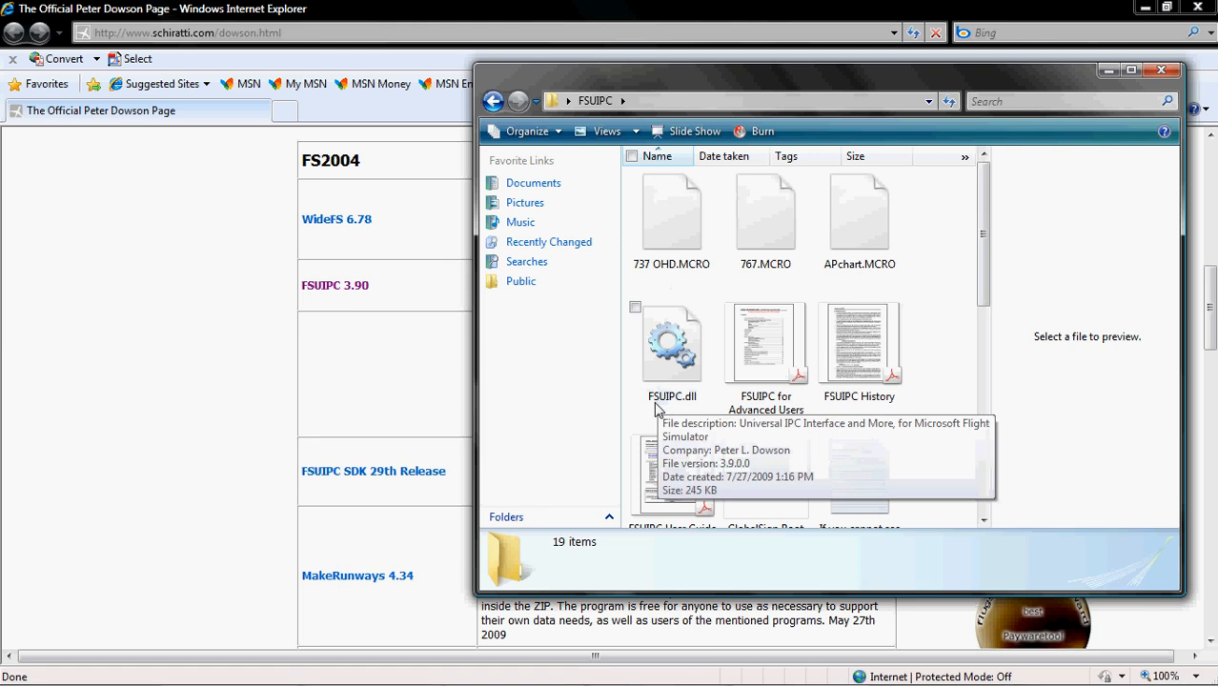
mouse_move(676, 410)
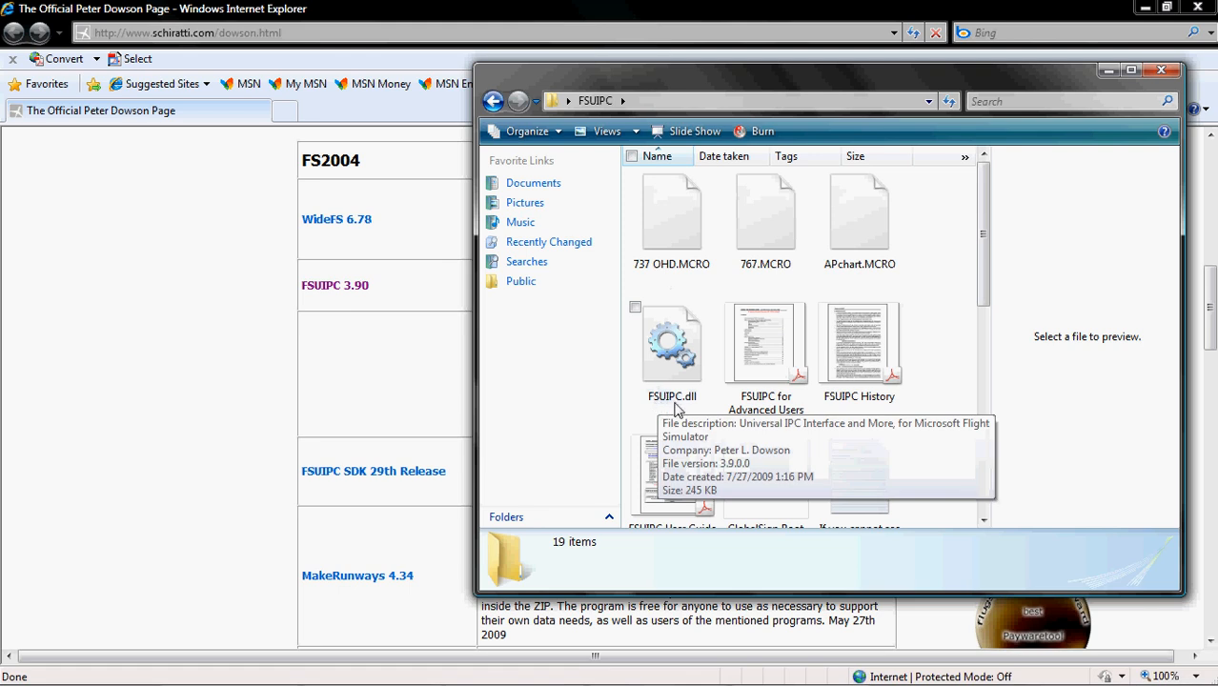
mouse_move(677, 370)
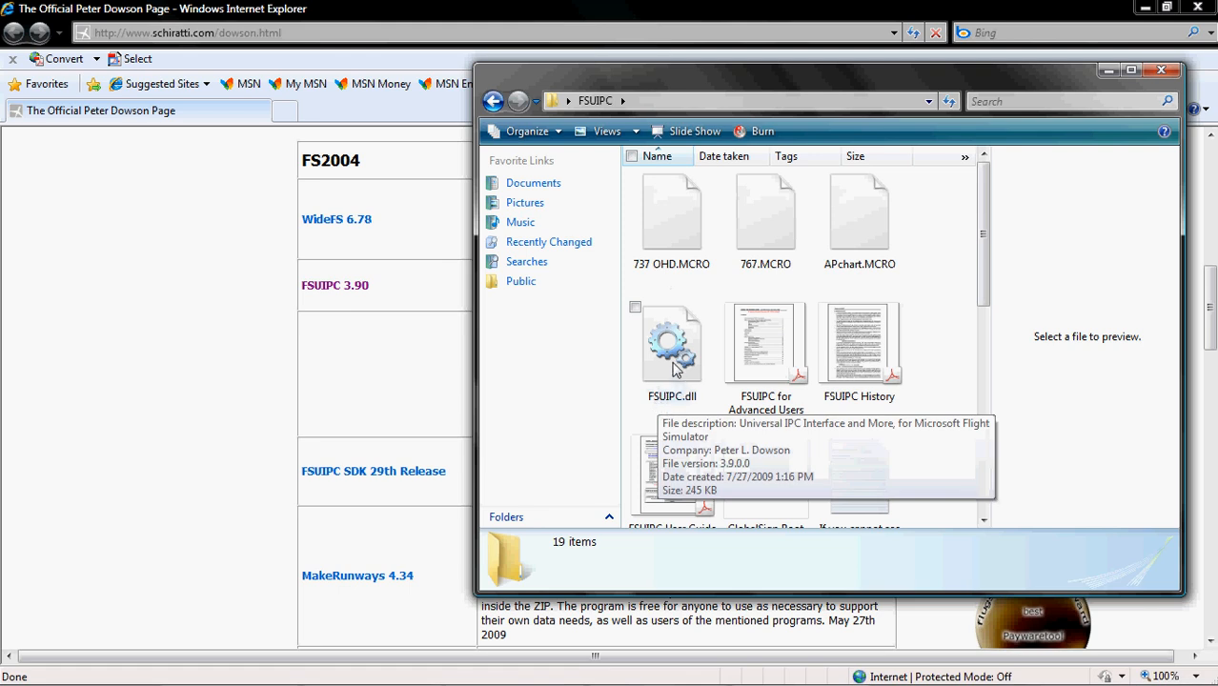
right_click(671, 343)
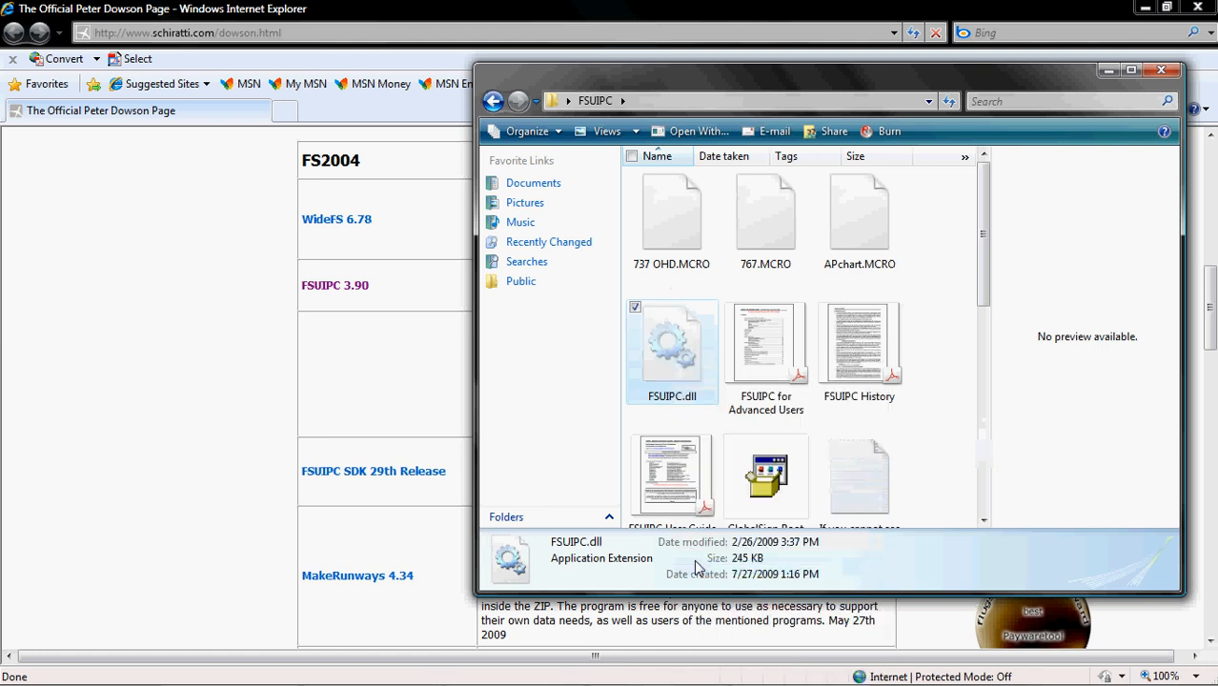
mouse_move(763, 372)
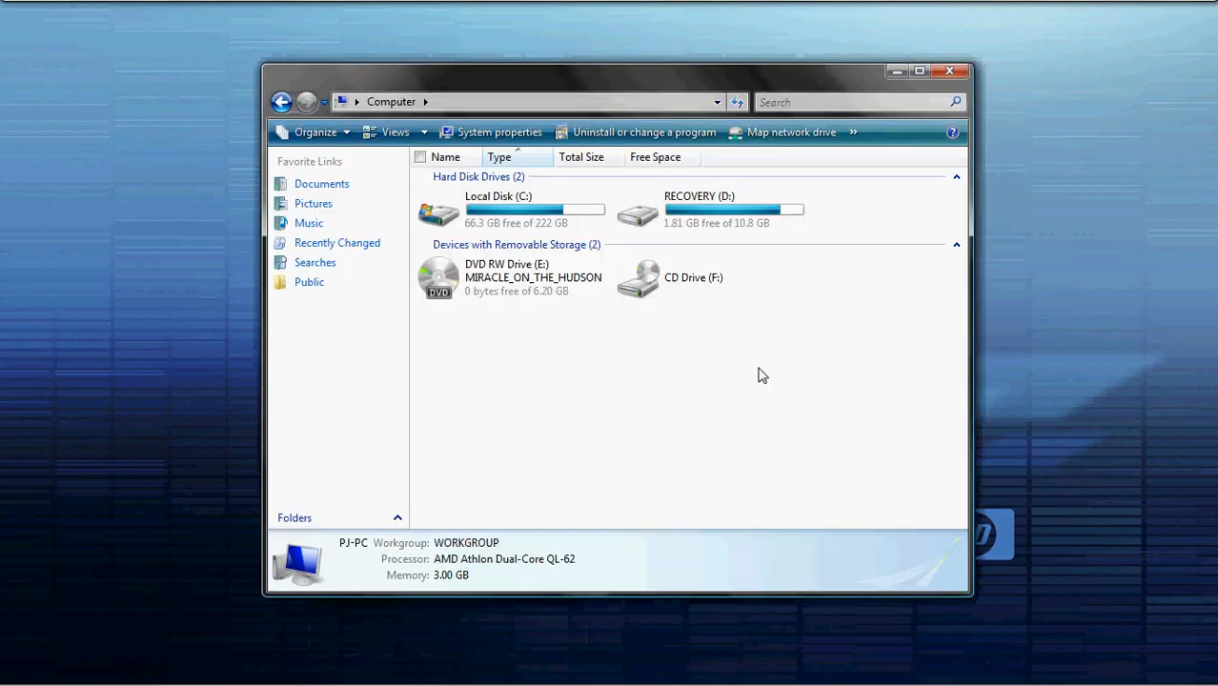
mouse_move(488, 241)
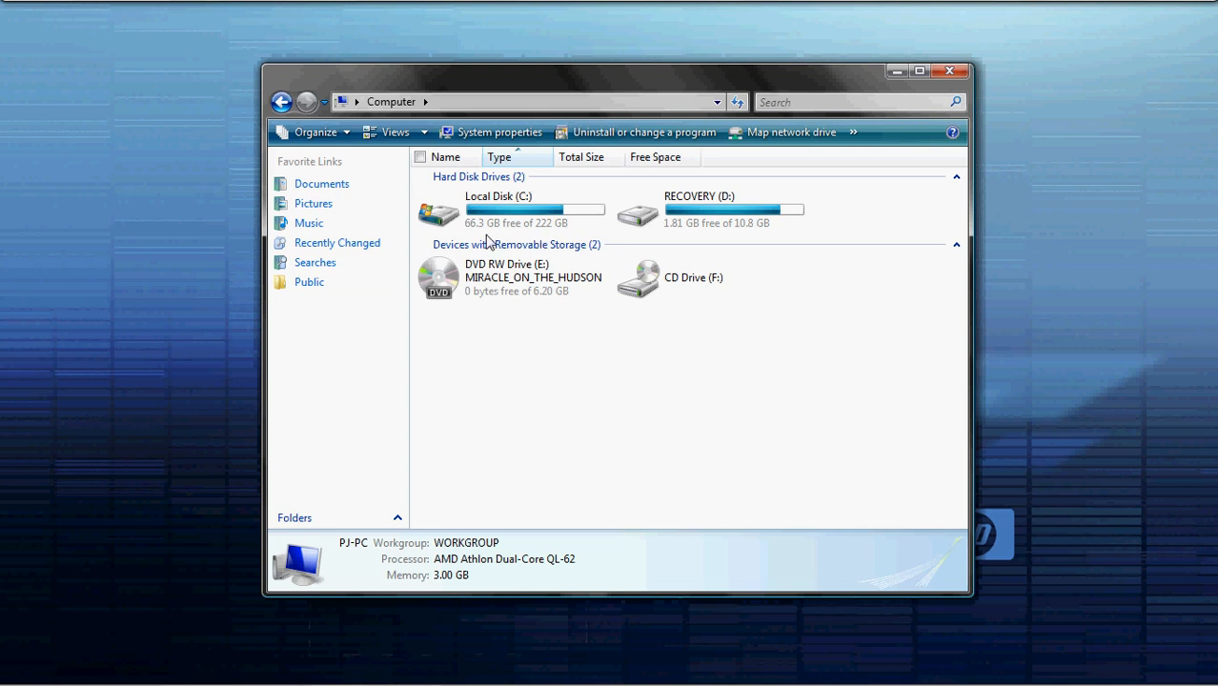
mouse_move(488, 213)
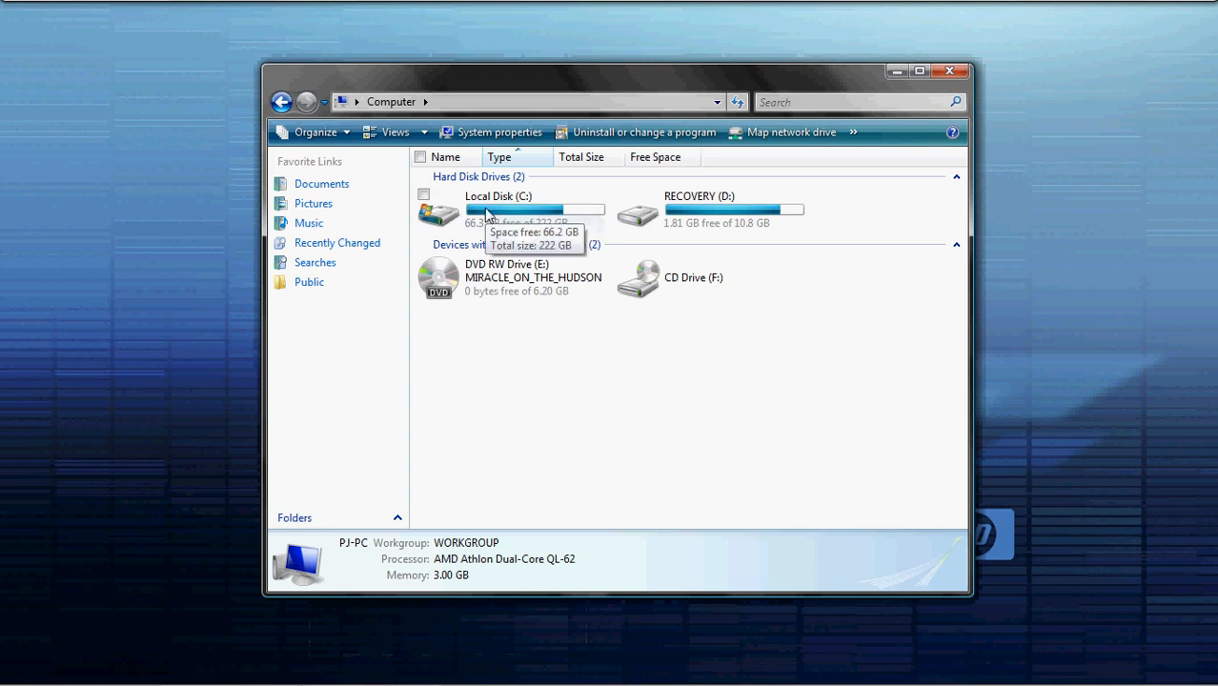
Navigate to C: > Program Files > Microsoft Games > Flight Simulator 9
double_click(497, 210)
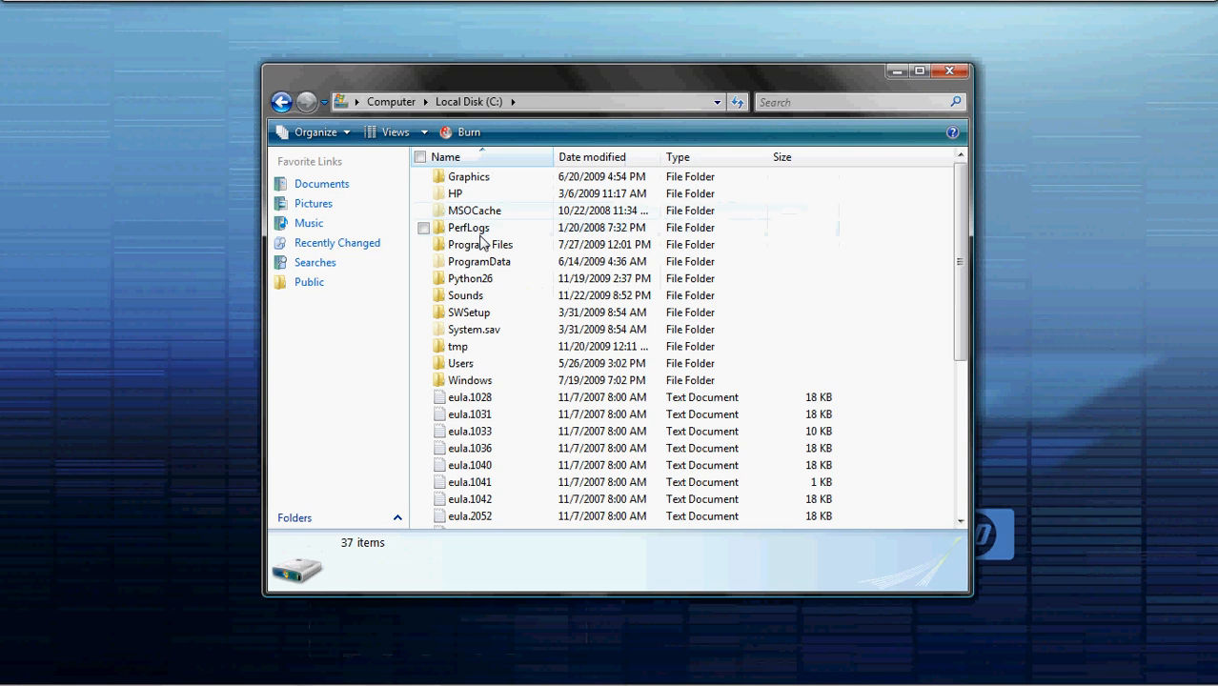
double_click(481, 244)
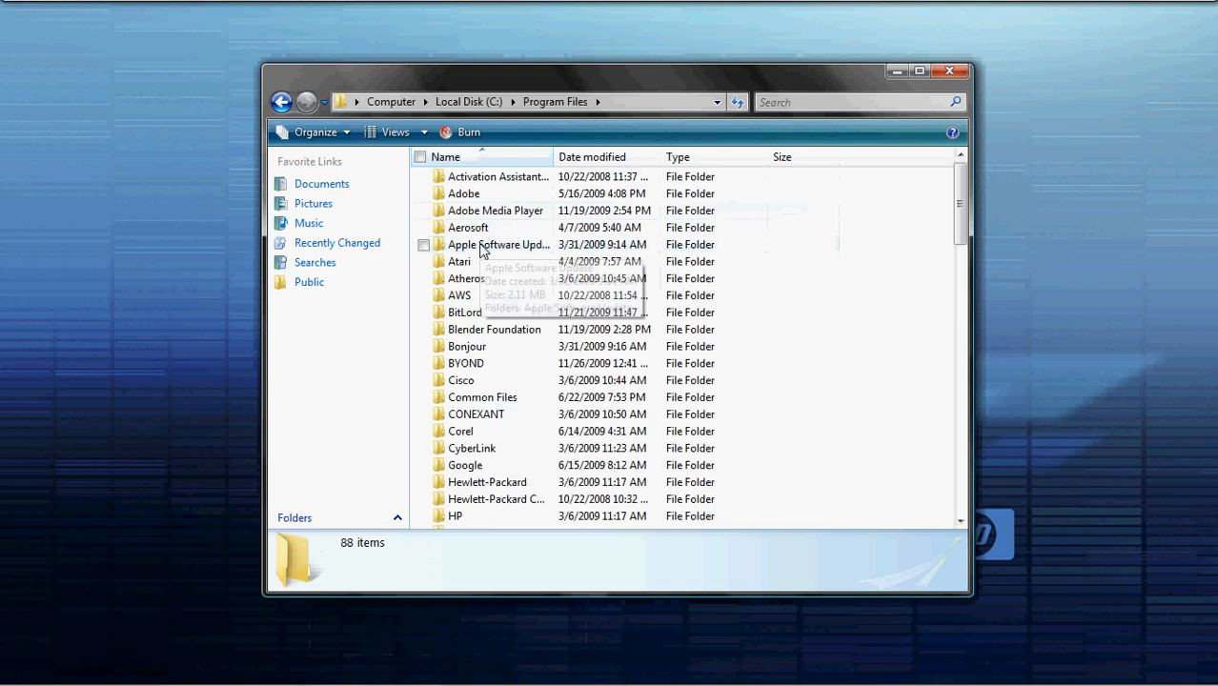
scroll("down", 3)
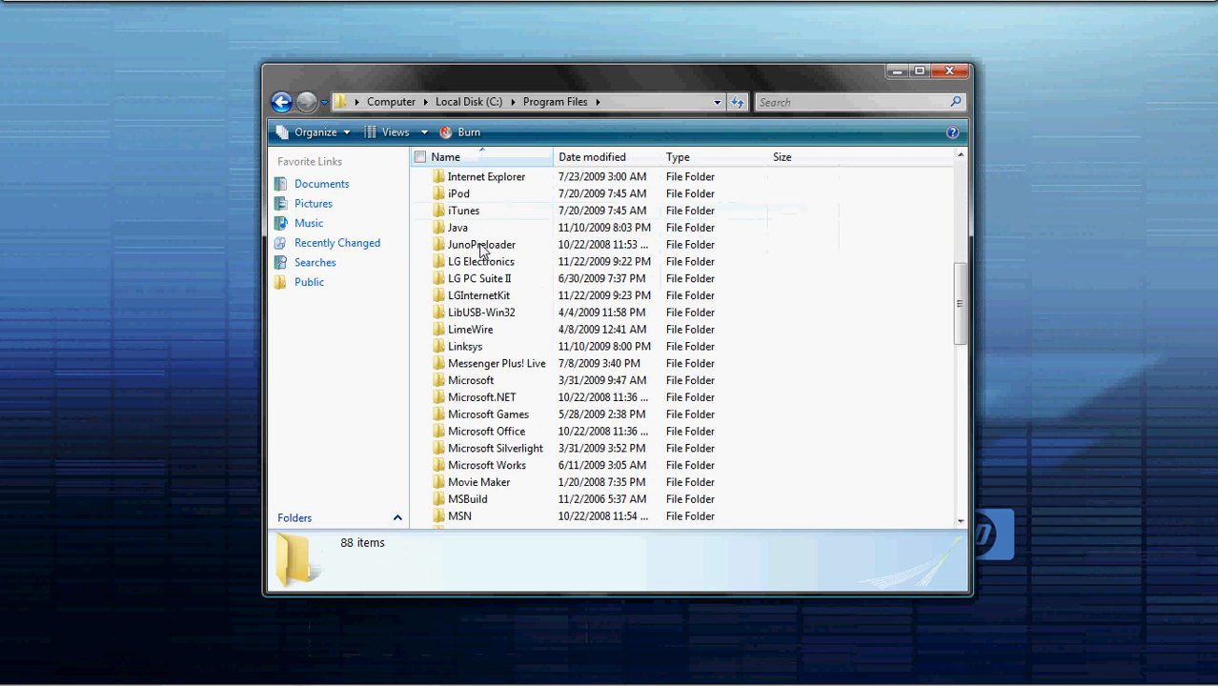
double_click(488, 414)
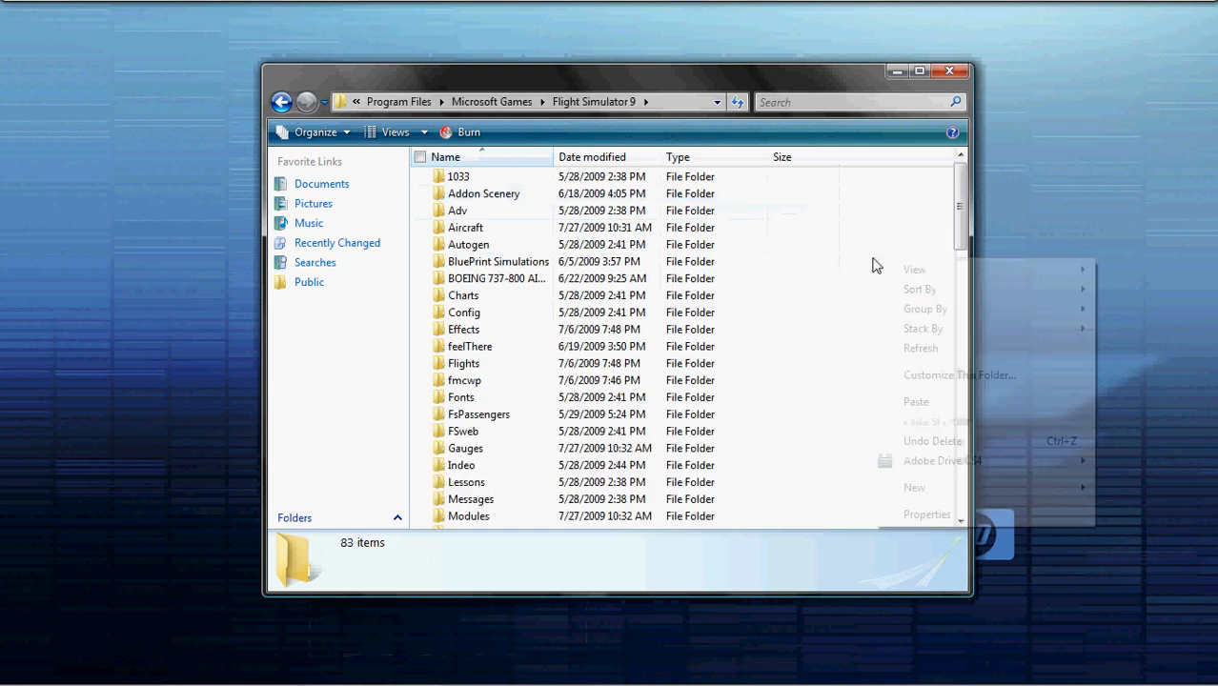
Paste FSUIPC.dll into Flight Simulator 9, choosing Move and Replace over the existing copy
left_click(915, 400)
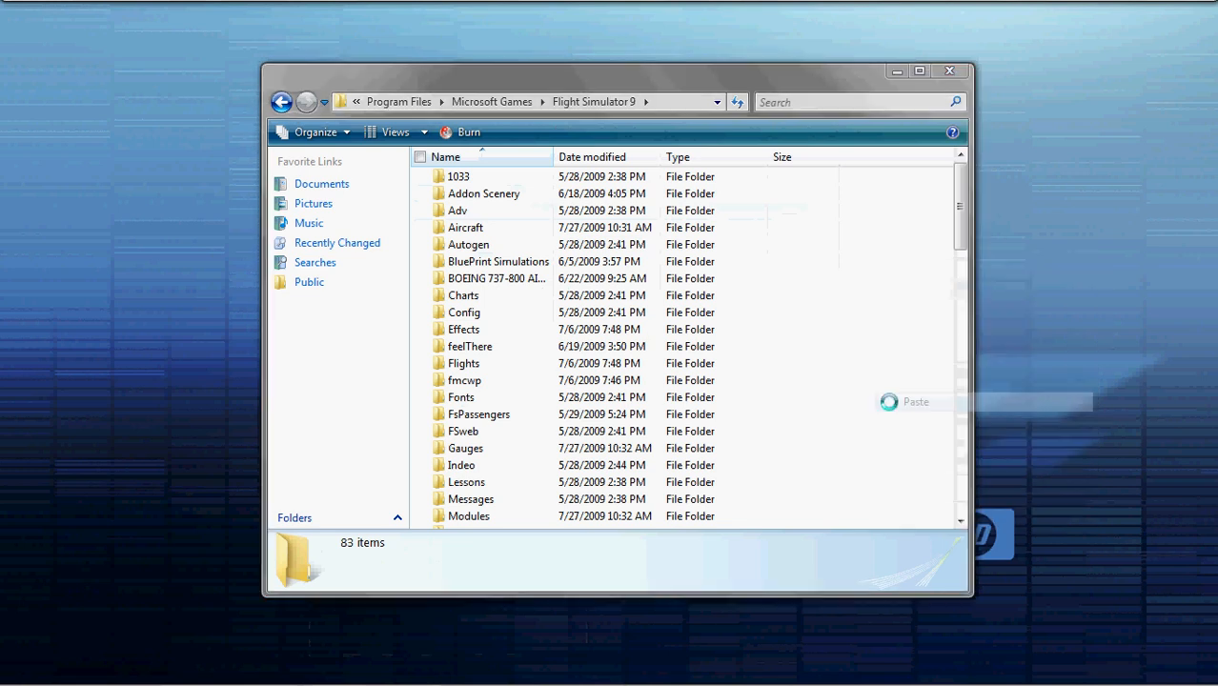
left_click(915, 401)
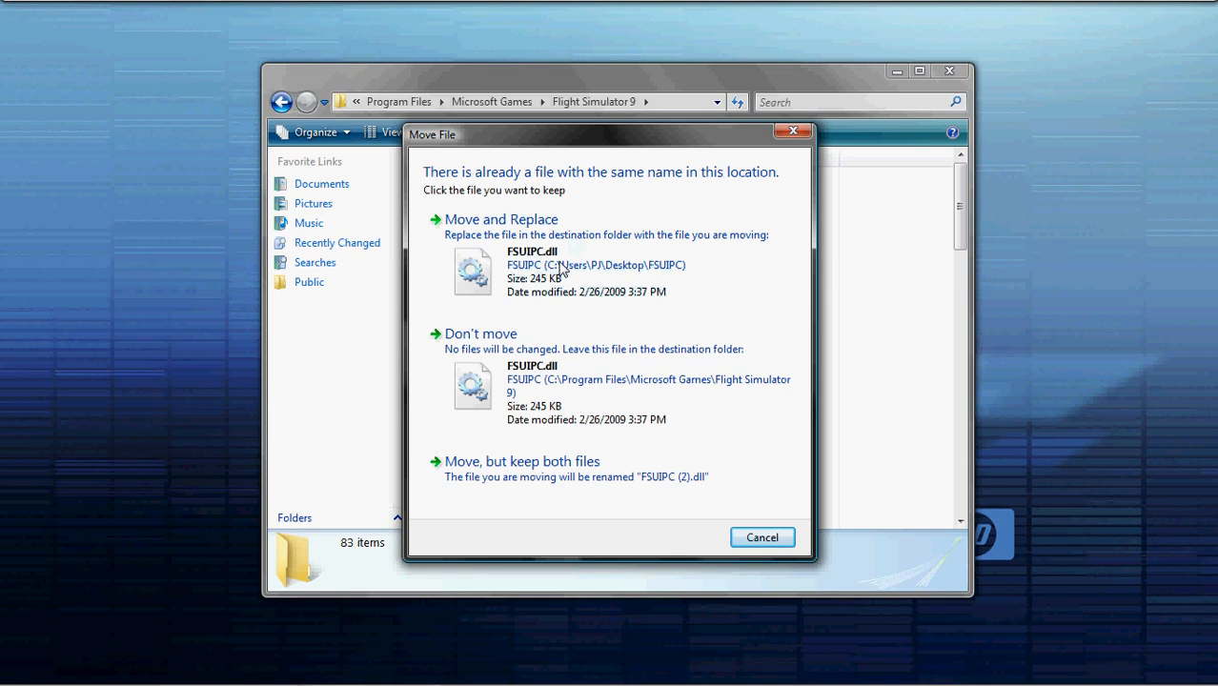
left_click(502, 219)
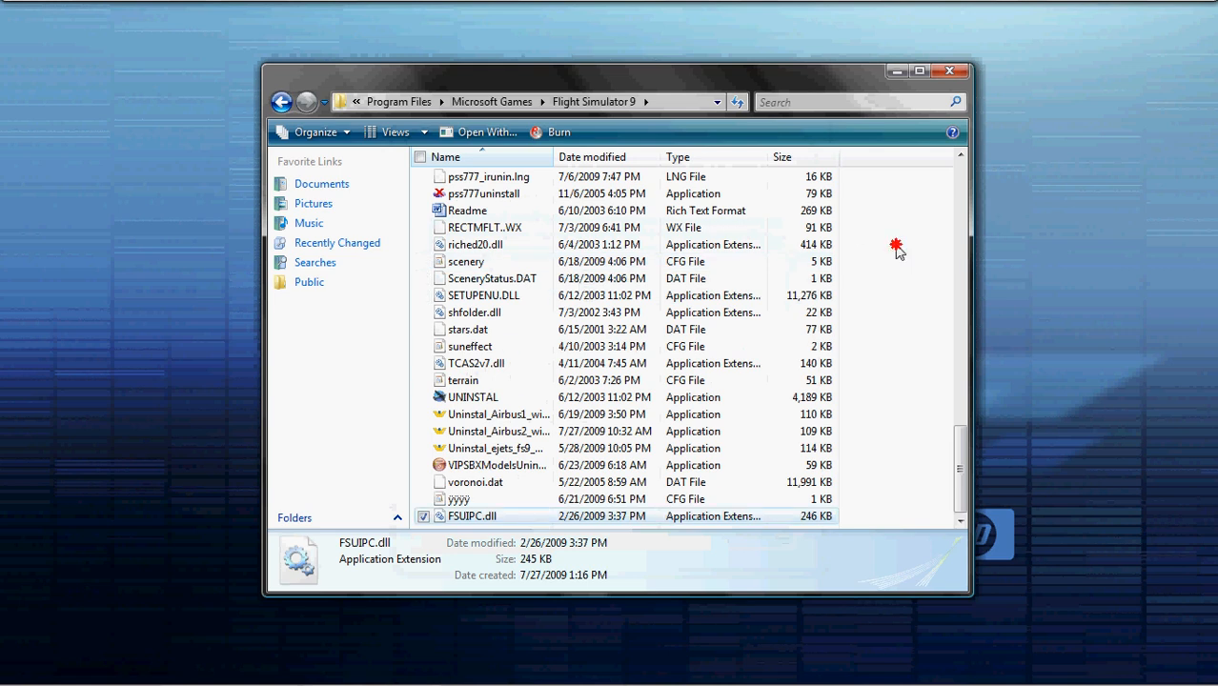
left_click(896, 248)
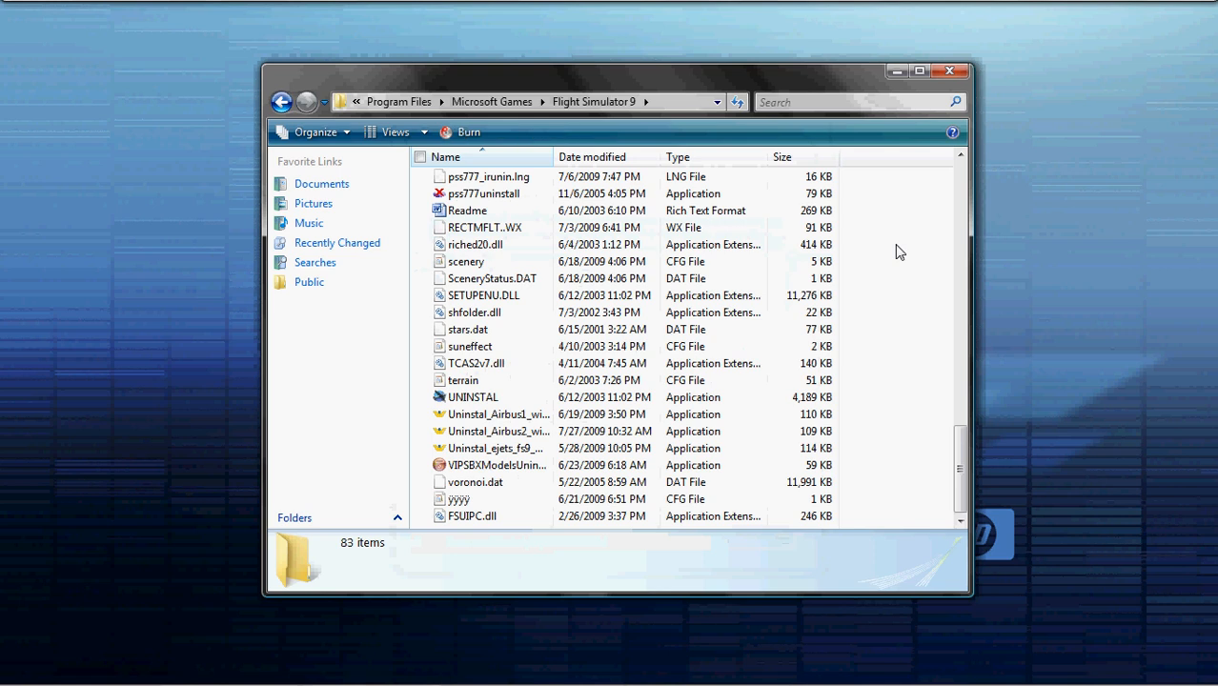